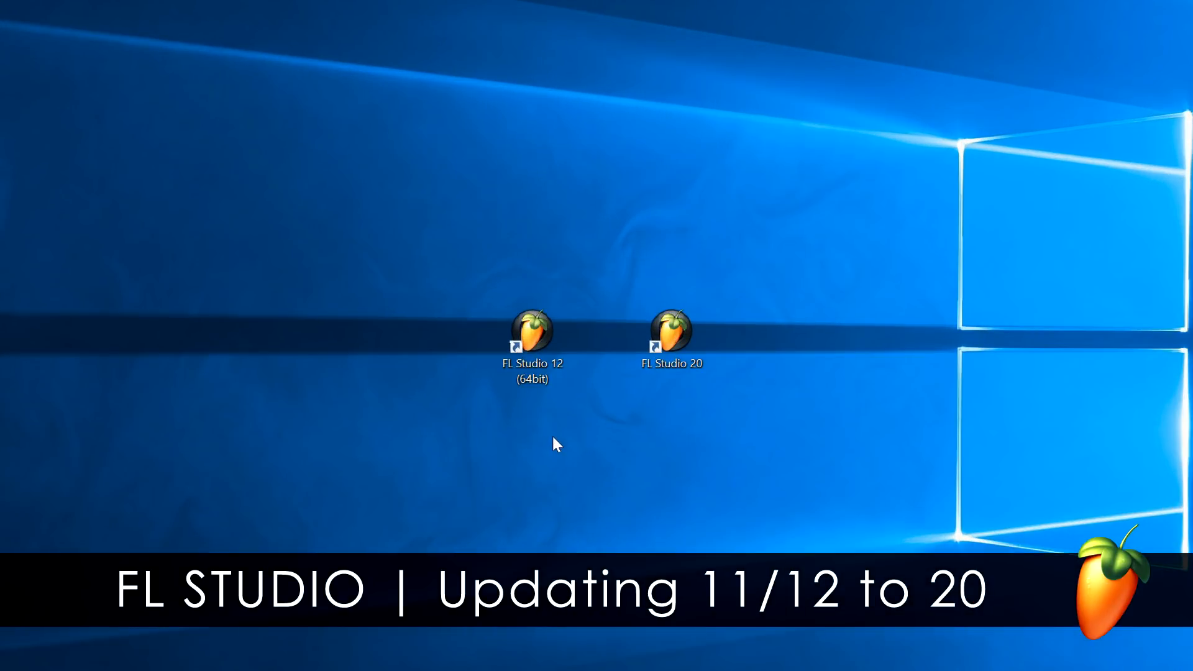
Go to the manual's Updating & Upgrading page and scroll to 'Copying or migrating an existing FL Studio installation'
left_click(530, 335)
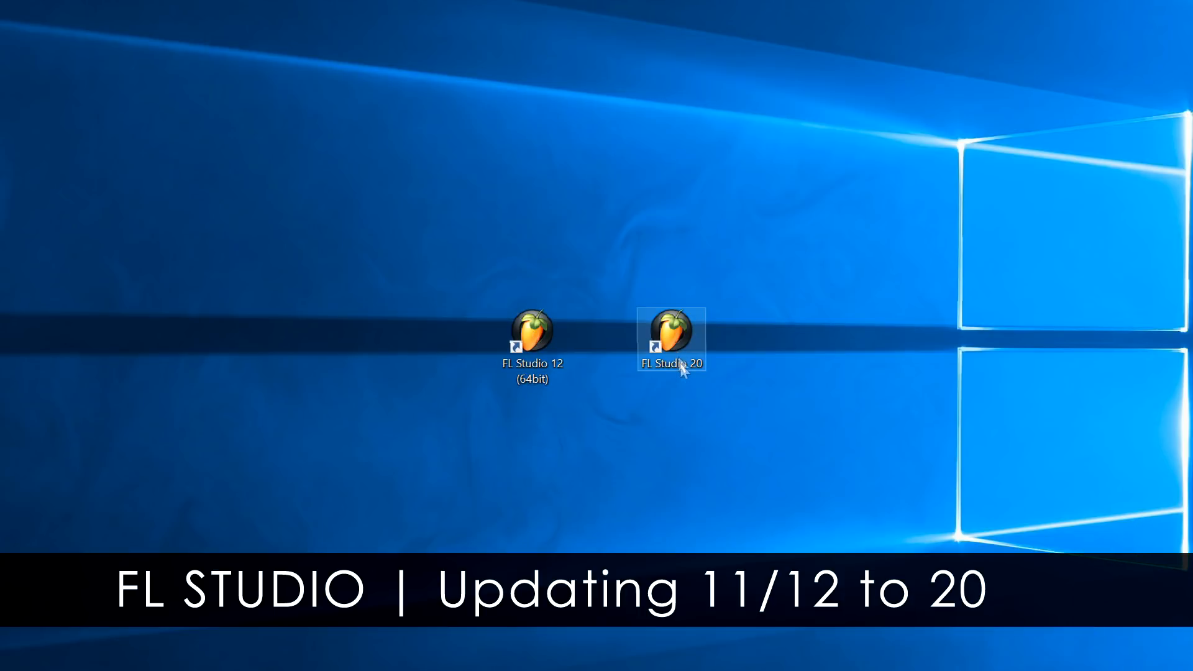
mouse_move(657, 447)
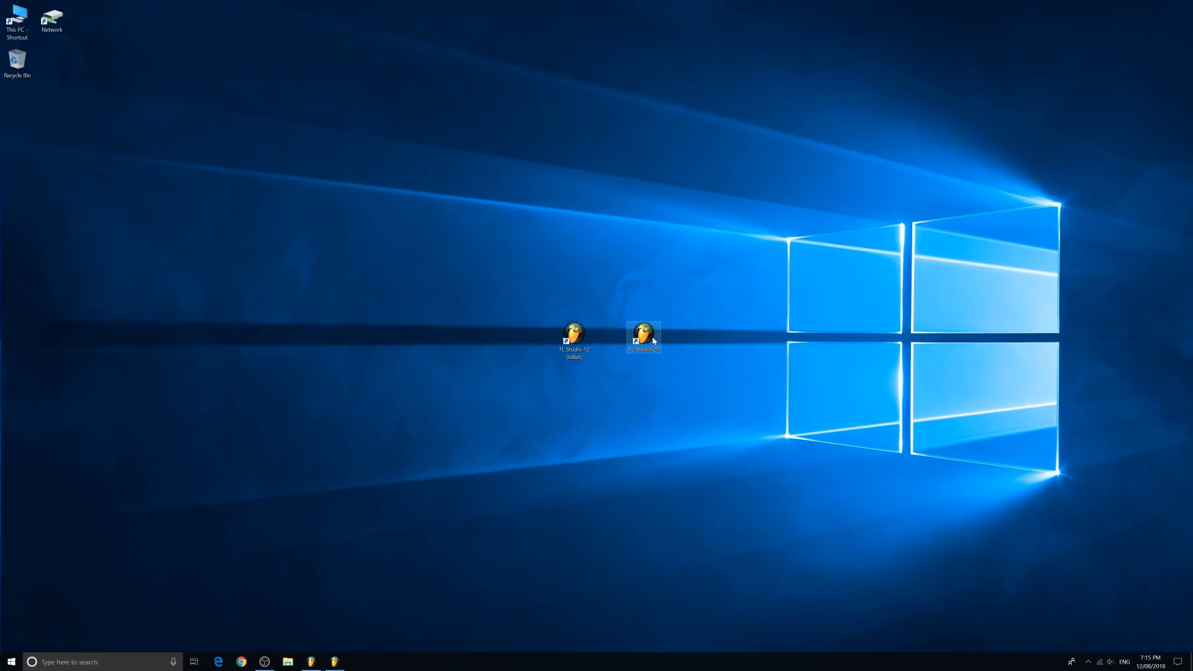
left_click(185, 16)
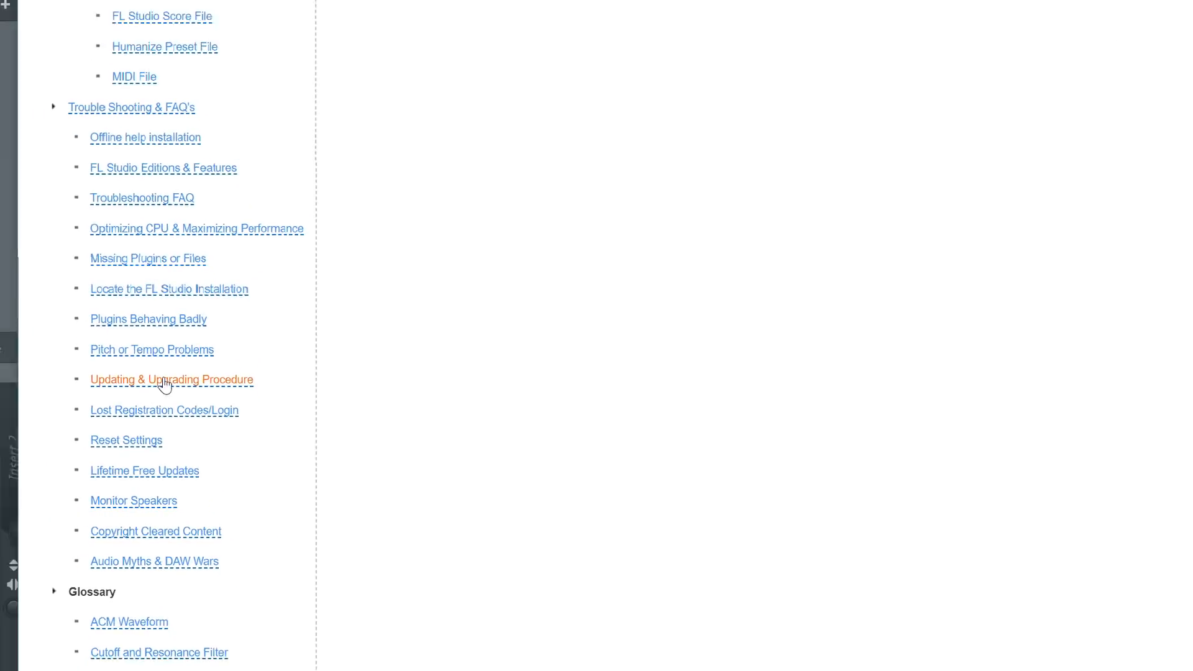
left_click(171, 380)
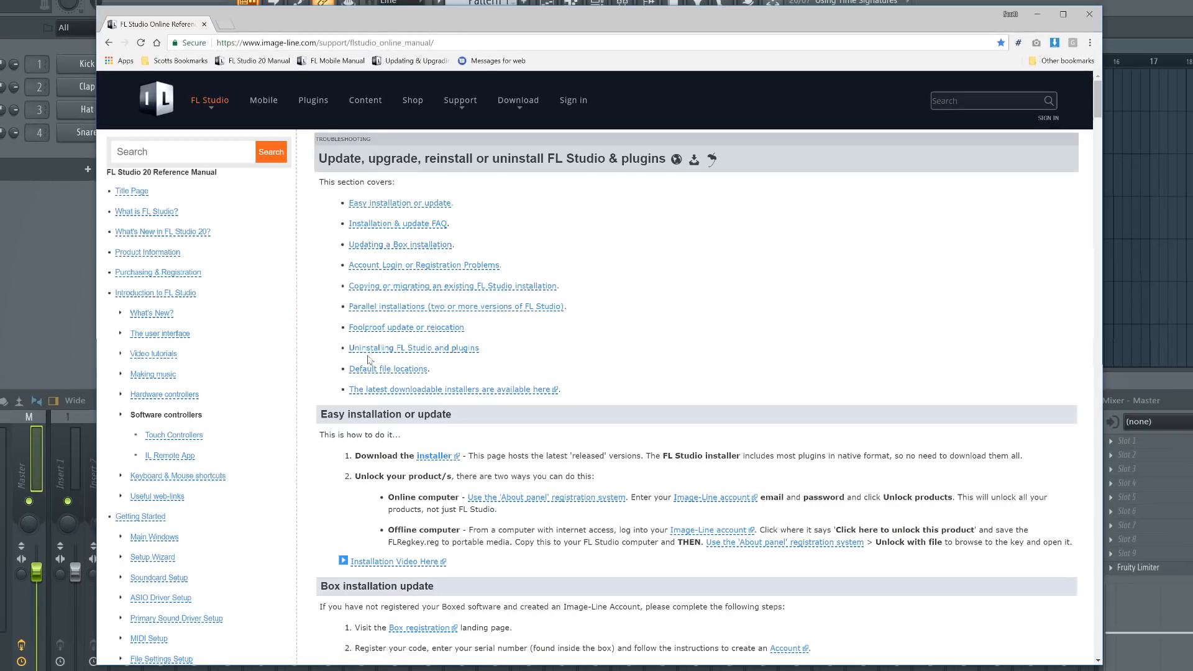
scroll("down", 3)
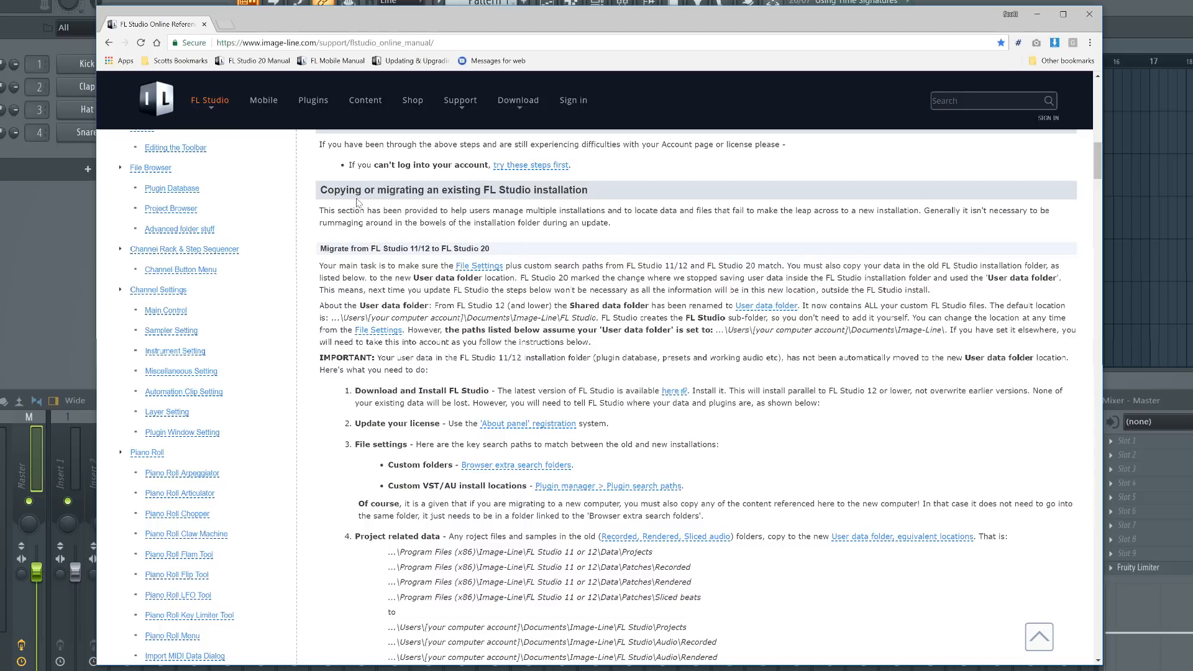
mouse_move(814, 384)
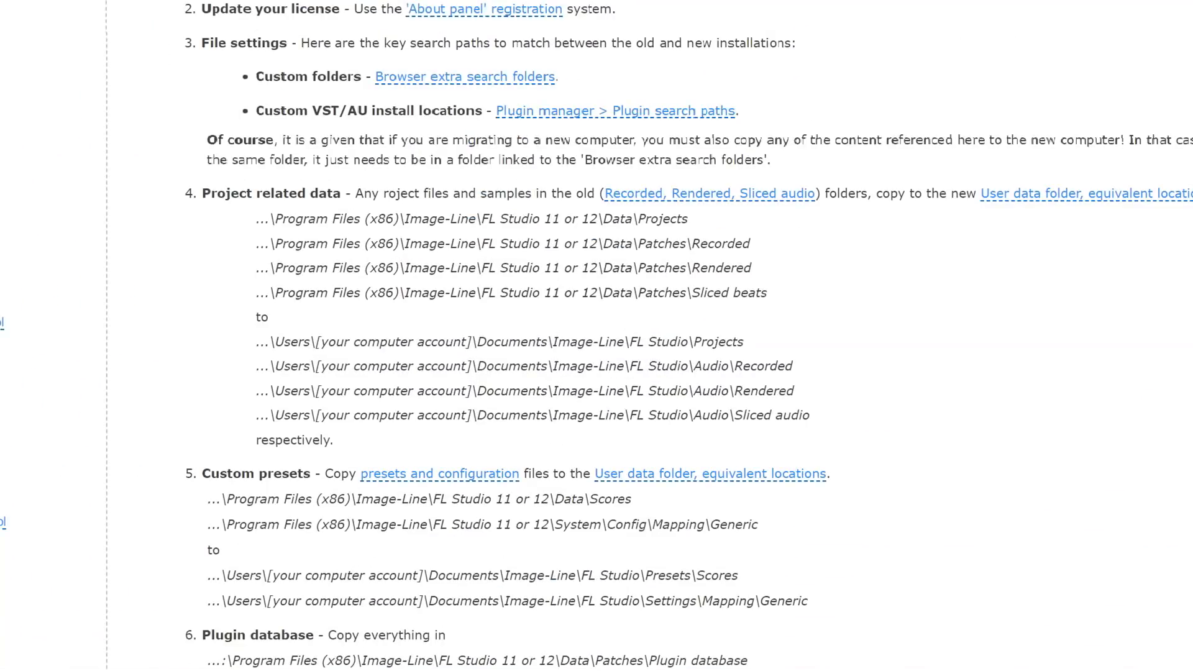
mouse_move(378, 615)
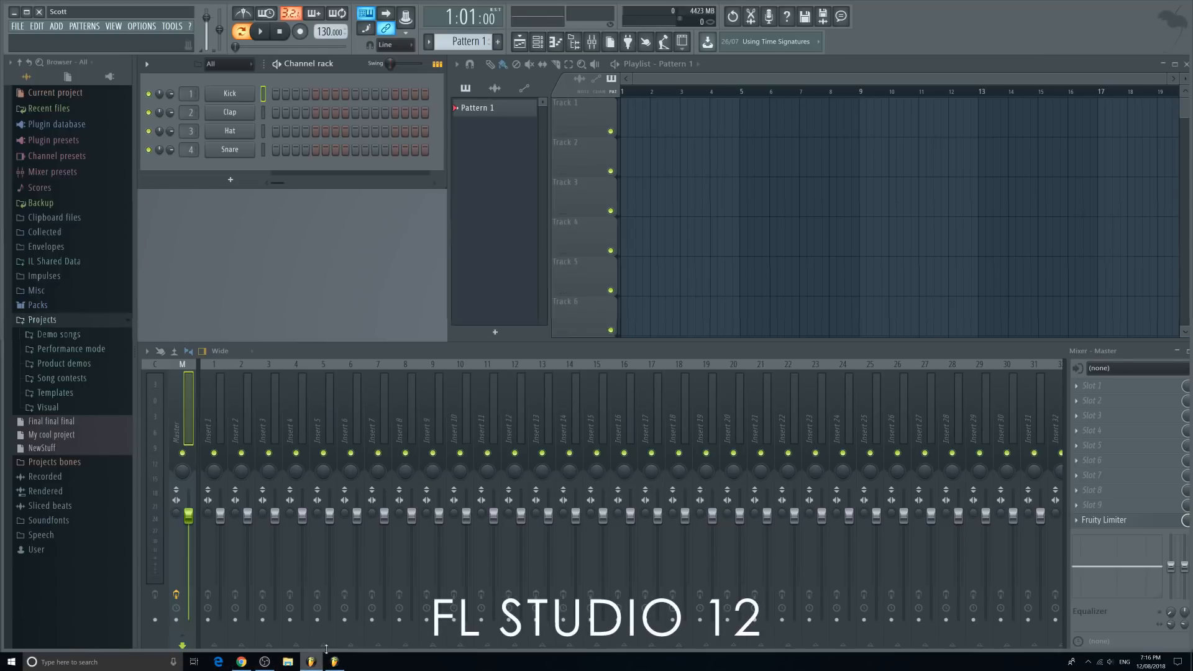
Bring up FL Studio 12's Plugin Manager from the OPTIONS menu
left_click(140, 25)
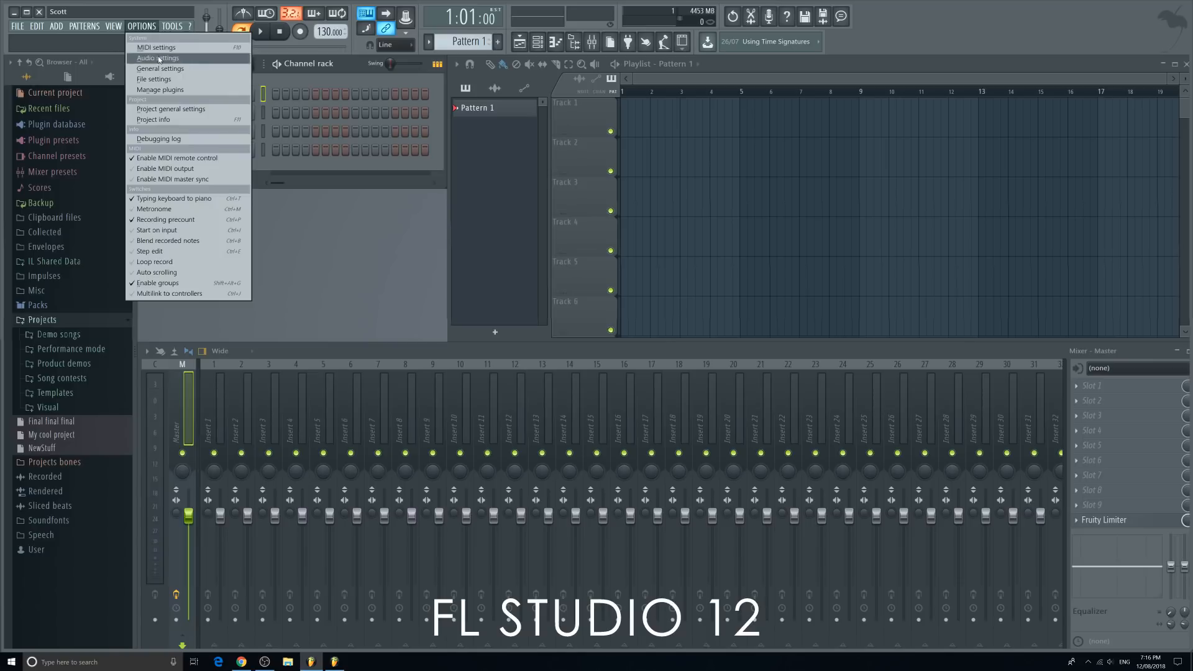
left_click(155, 79)
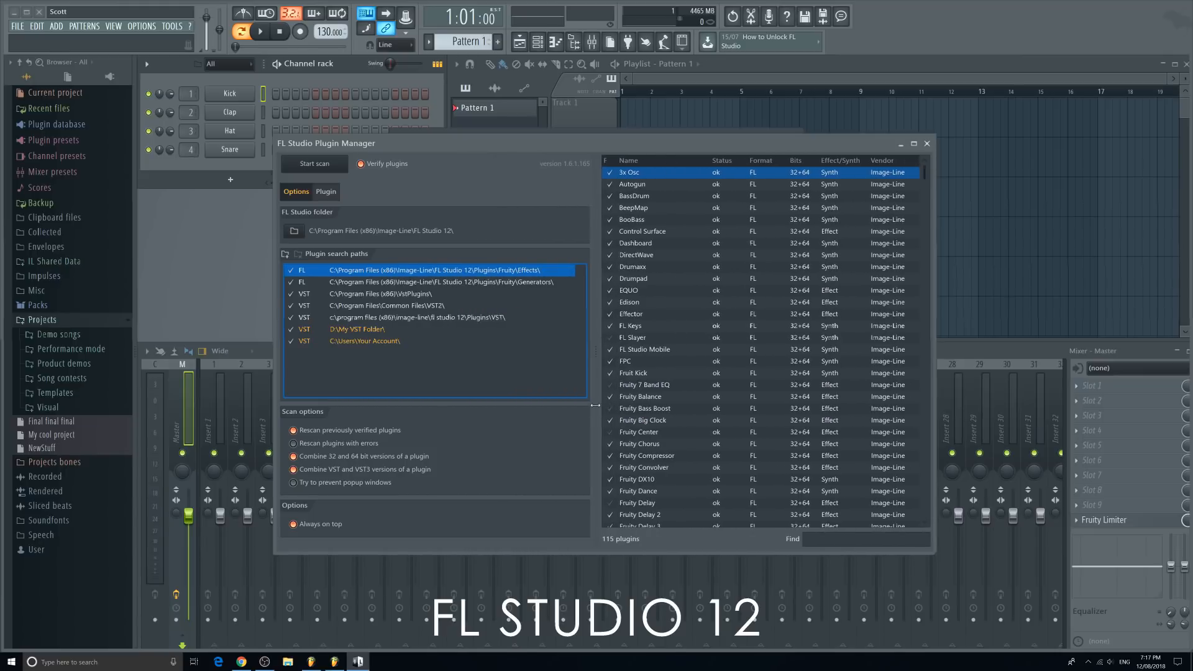
mouse_move(445, 320)
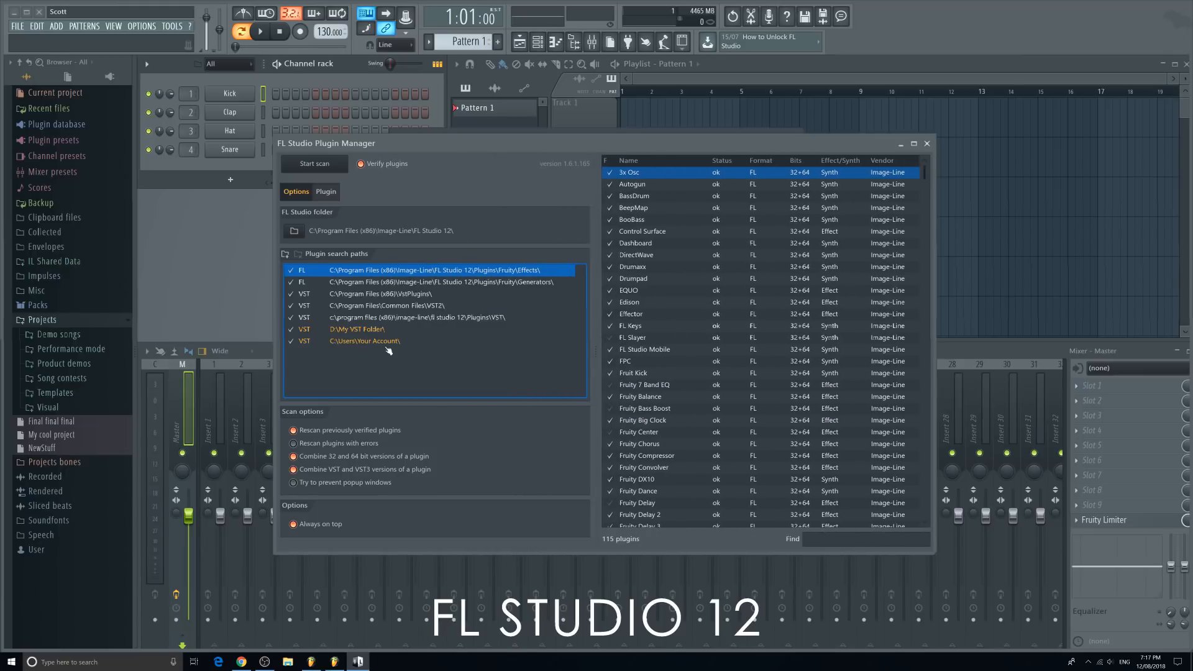
mouse_move(380, 361)
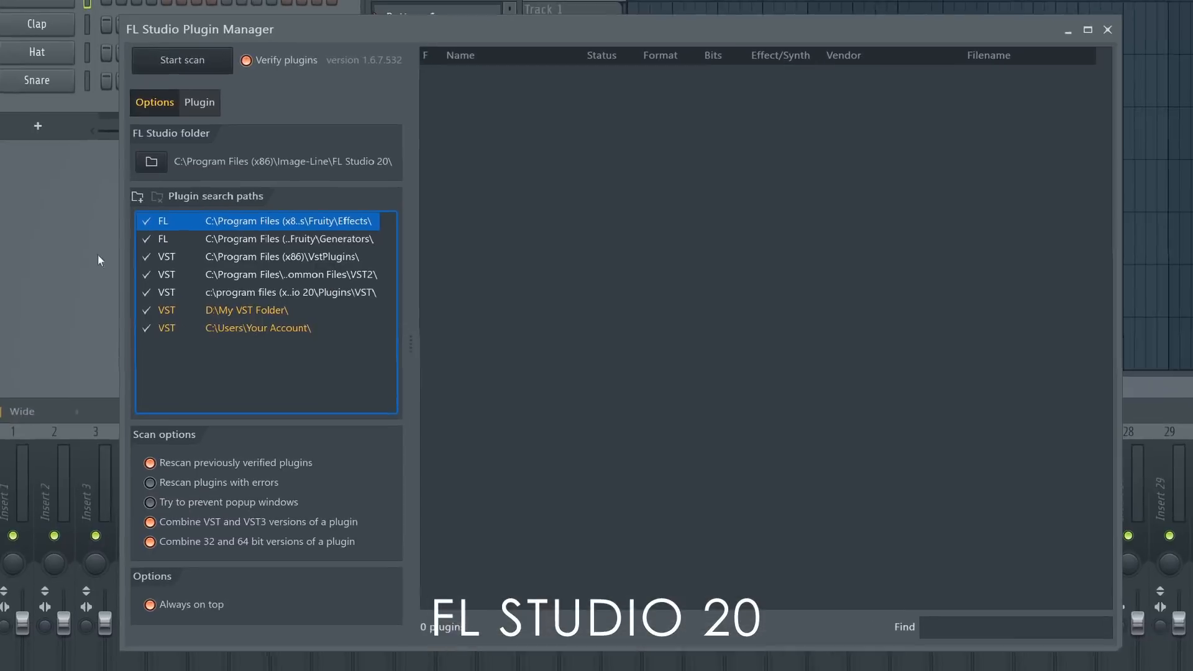
Review FL Studio 12's file settings to compare plugin search paths with FL Studio 20
left_click(136, 197)
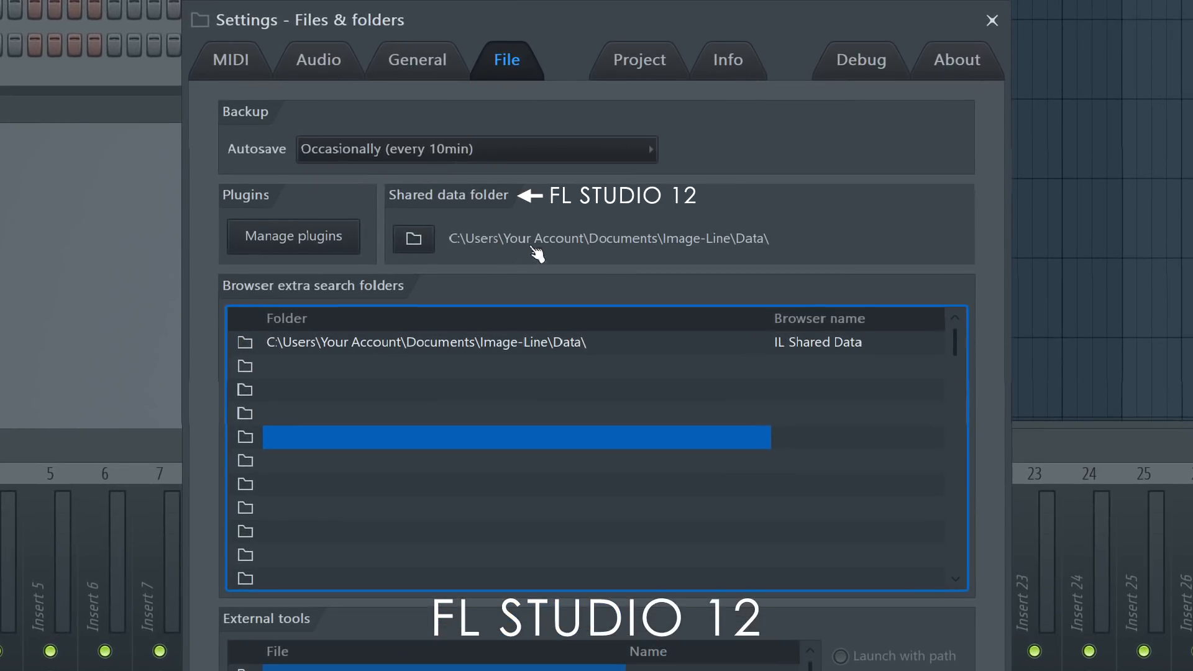
mouse_move(628, 255)
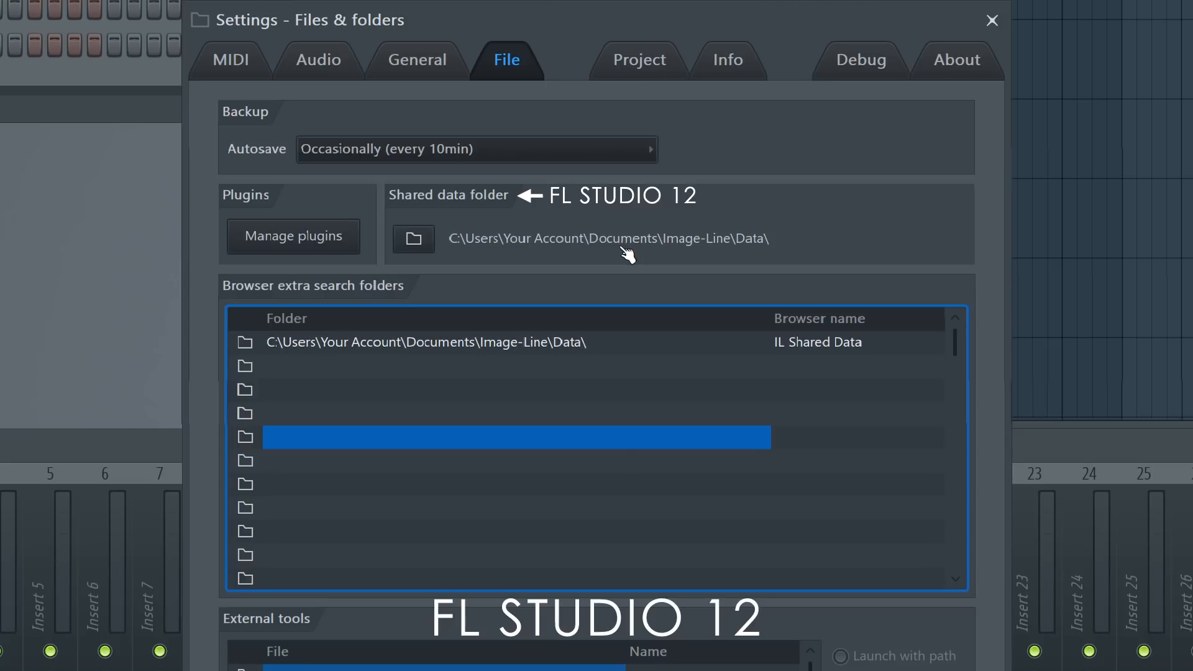
mouse_move(753, 263)
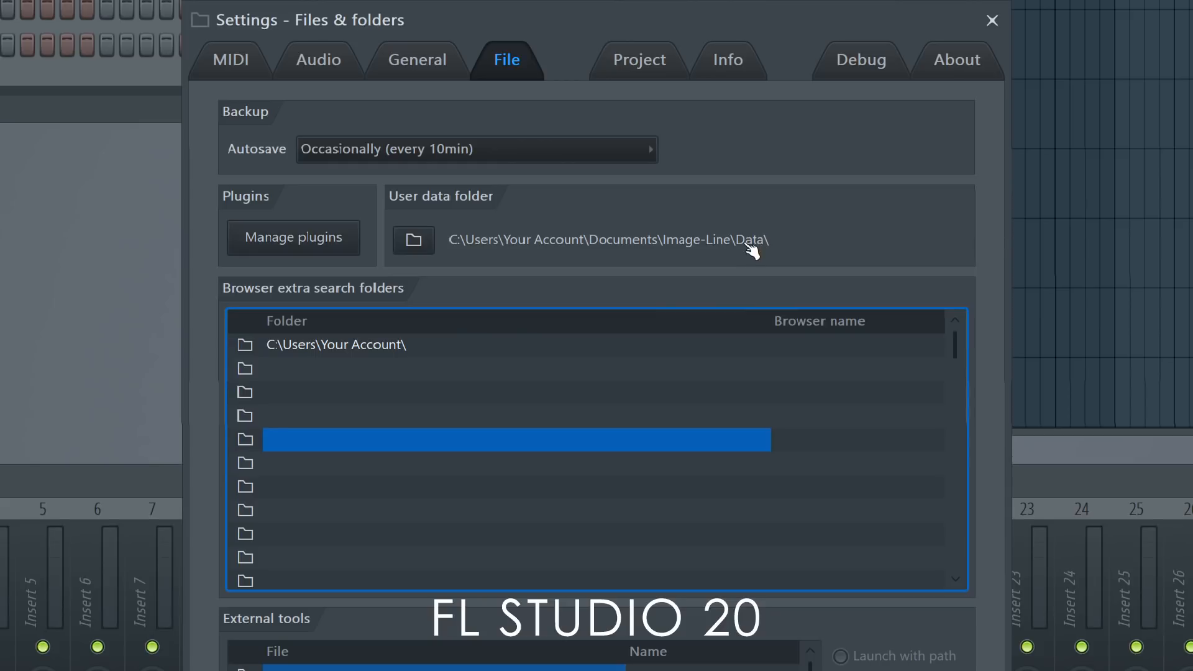
mouse_move(733, 259)
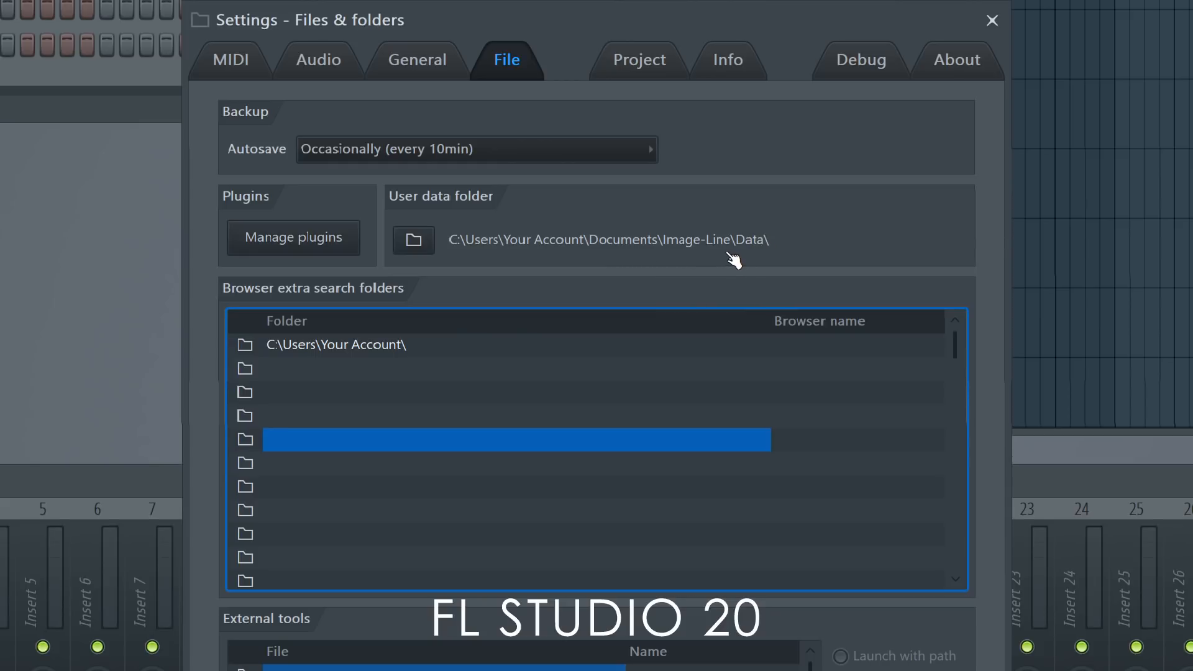
mouse_move(724, 261)
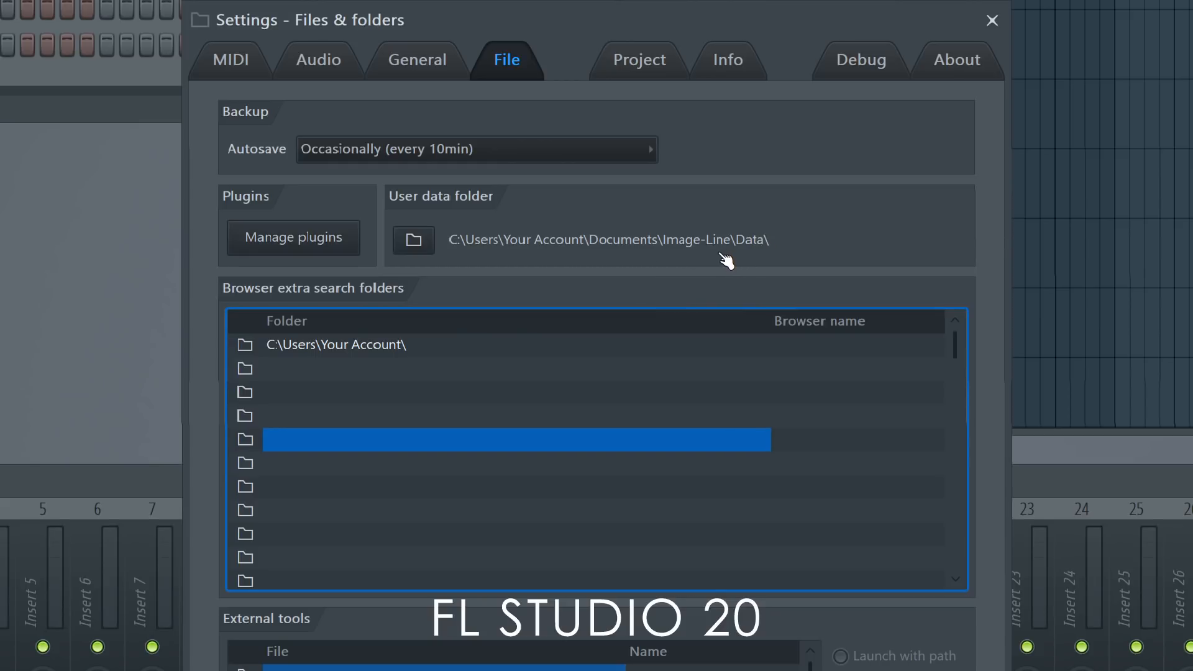
mouse_move(721, 258)
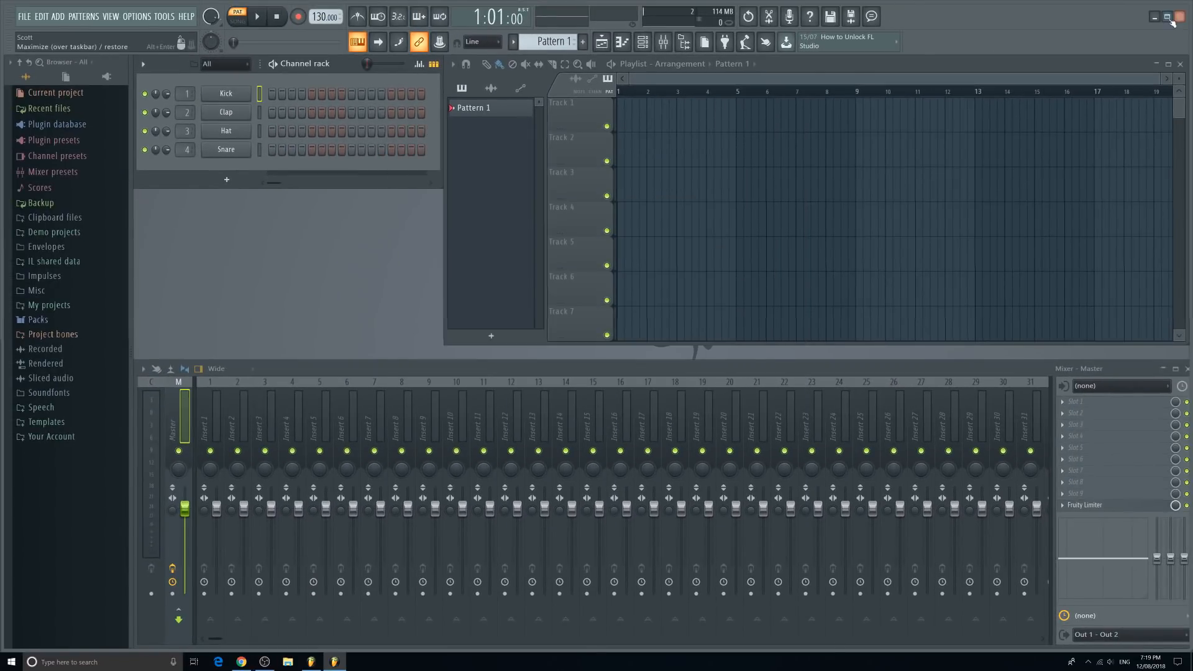
Open the FL Studio 12 shortcut's file location to reach its Program Files install folder
left_click(1165, 16)
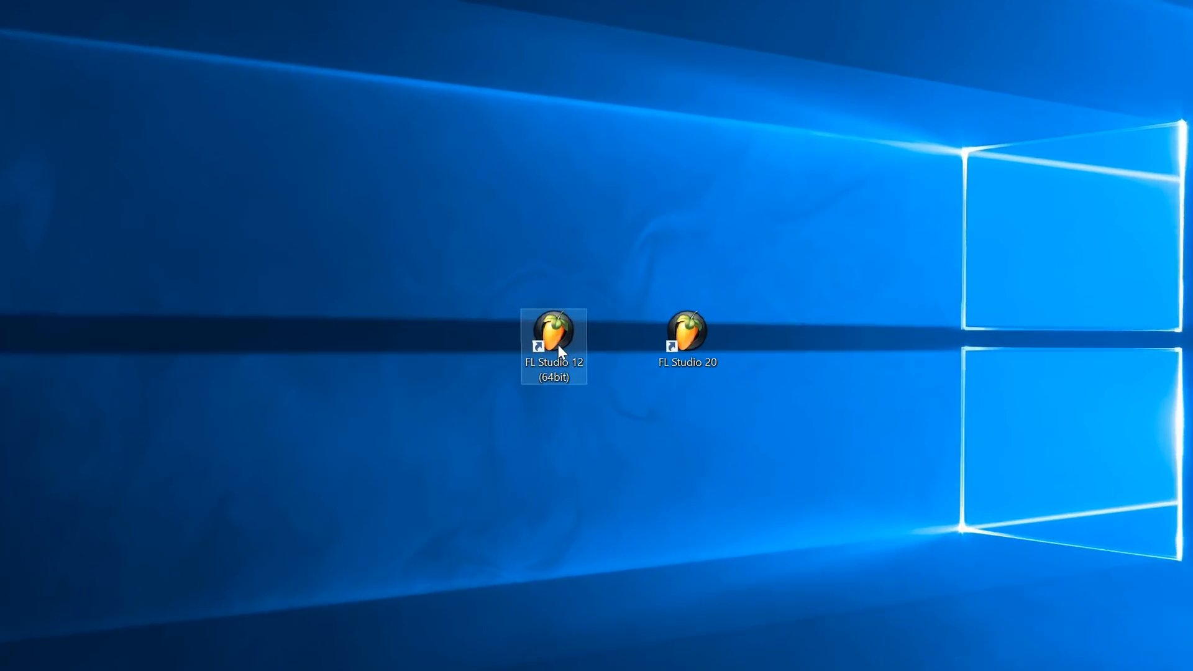
right_click(552, 334)
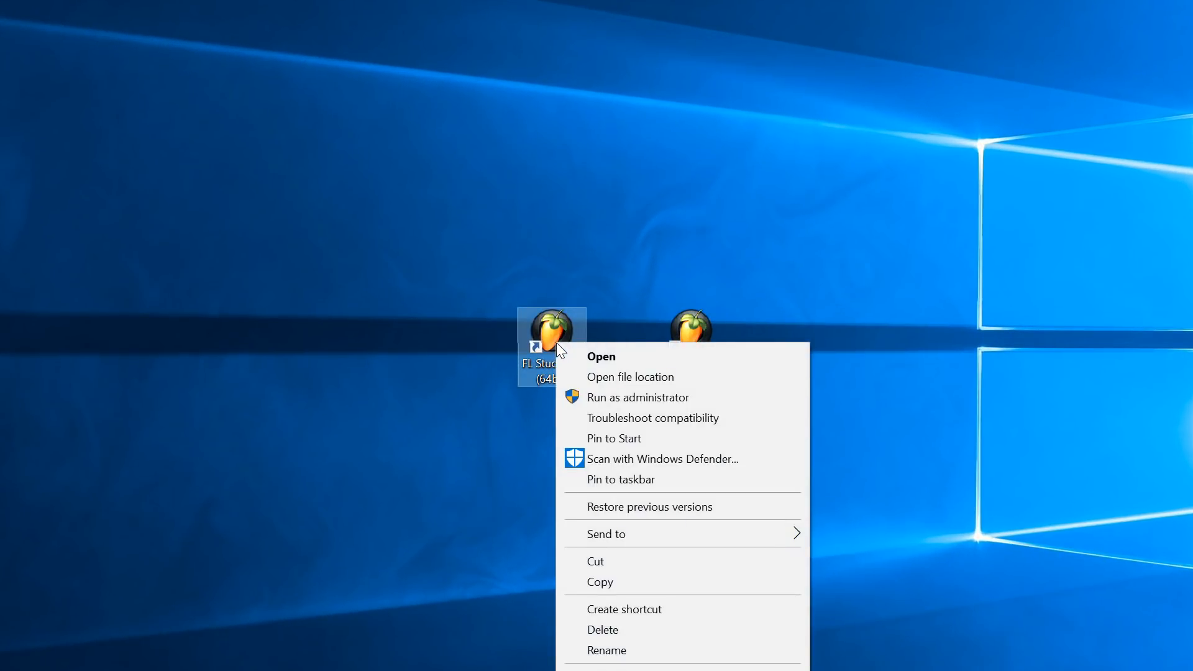
mouse_move(618, 376)
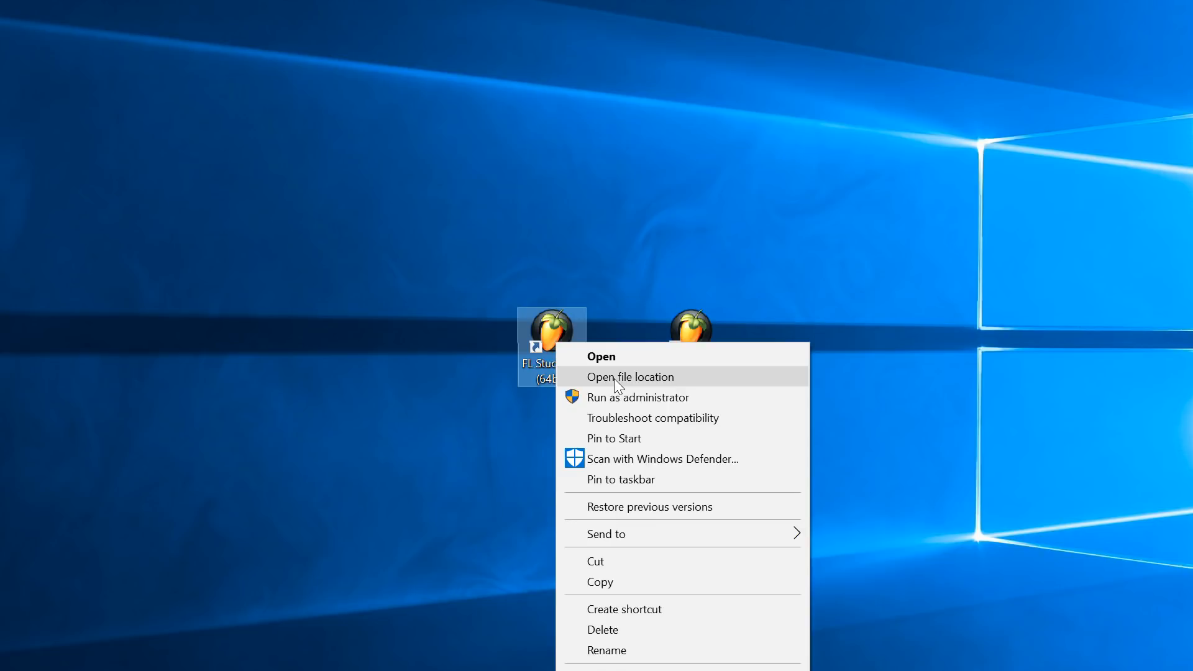
left_click(630, 377)
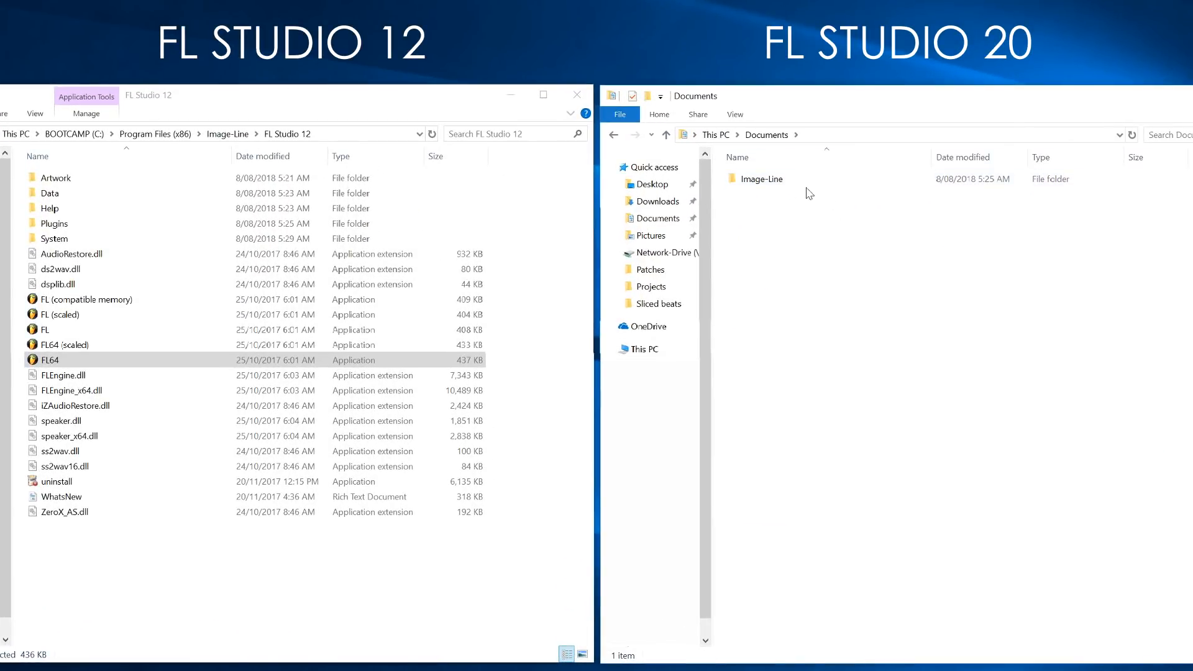
Navigate to FL Studio 12's Data\Projects folder and FL Studio 20's Documents\Image-Line\FL Studio\Projects folder
double_click(761, 178)
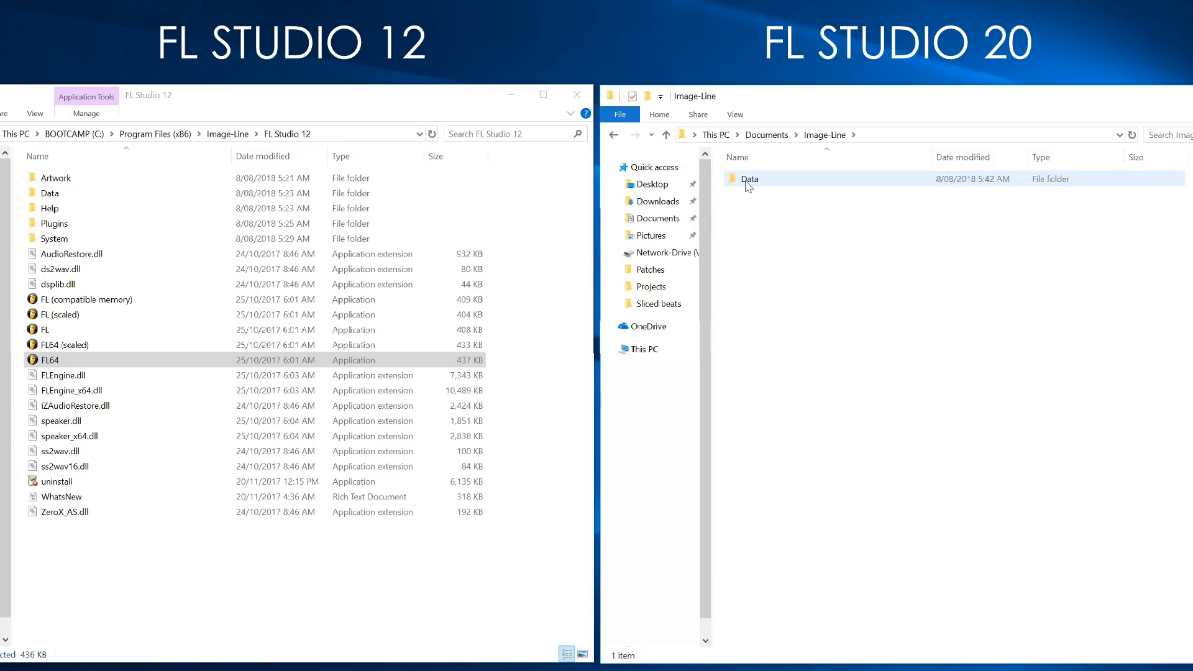
double_click(748, 178)
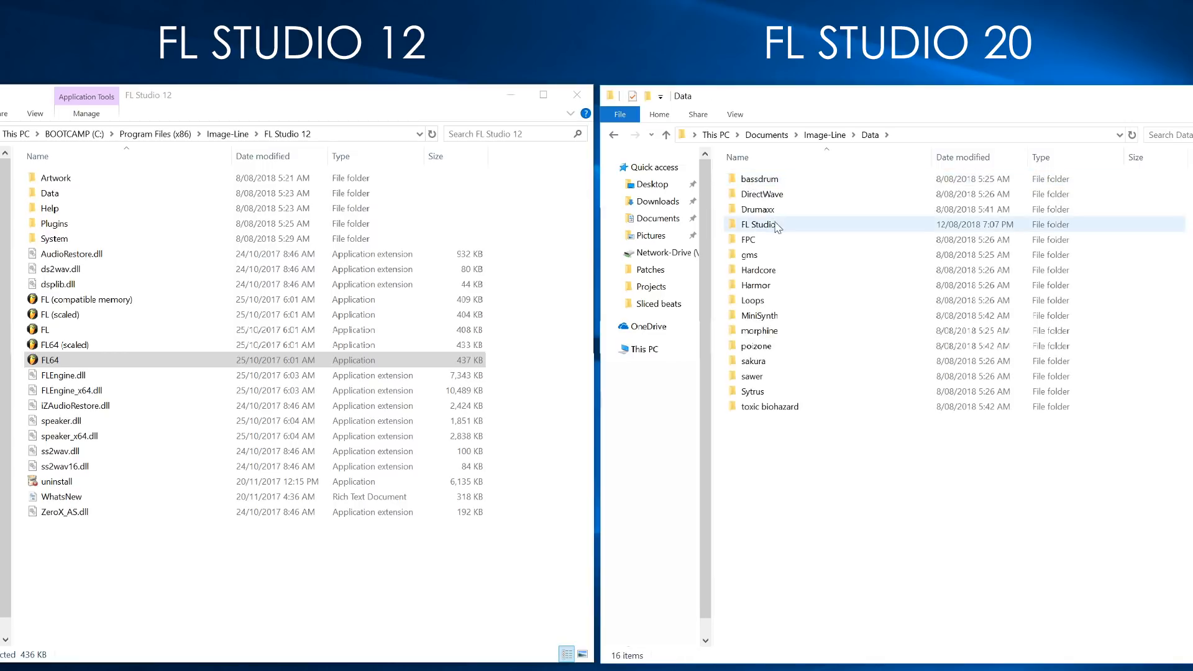
double_click(761, 224)
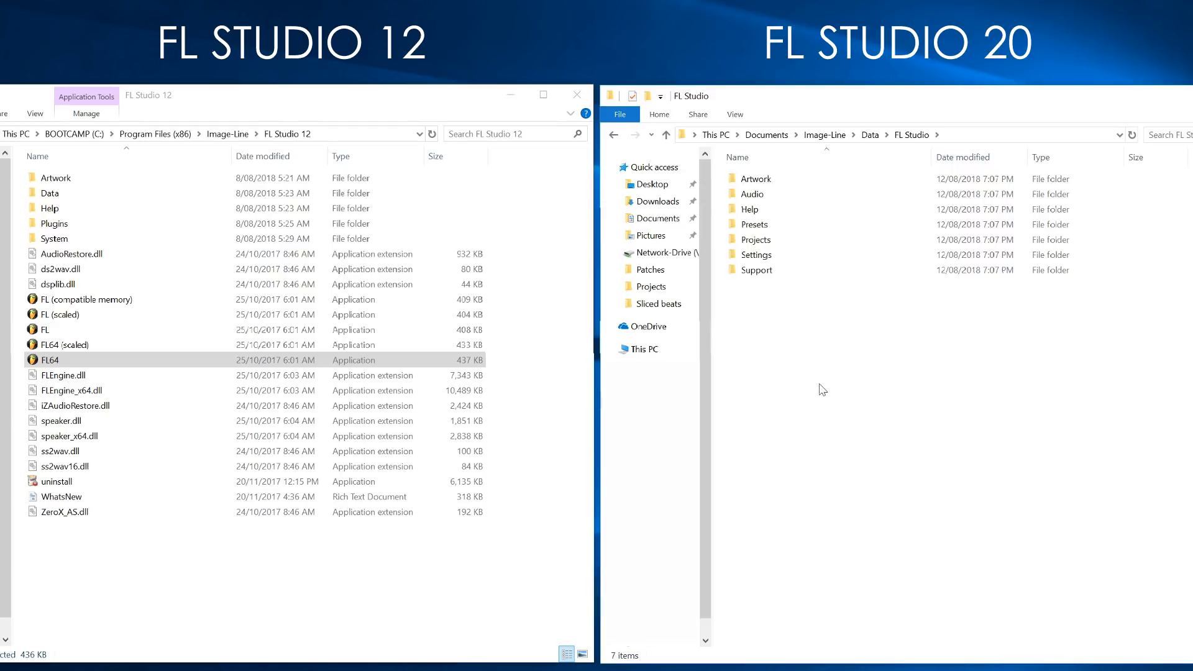
mouse_move(813, 384)
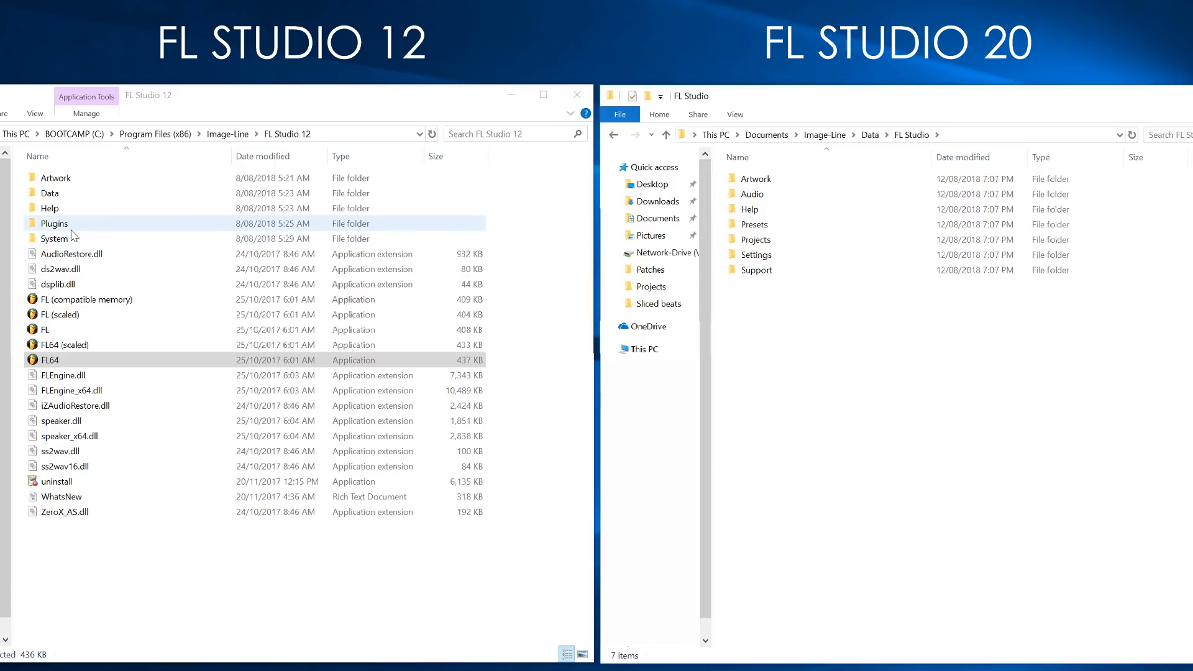
left_click(49, 193)
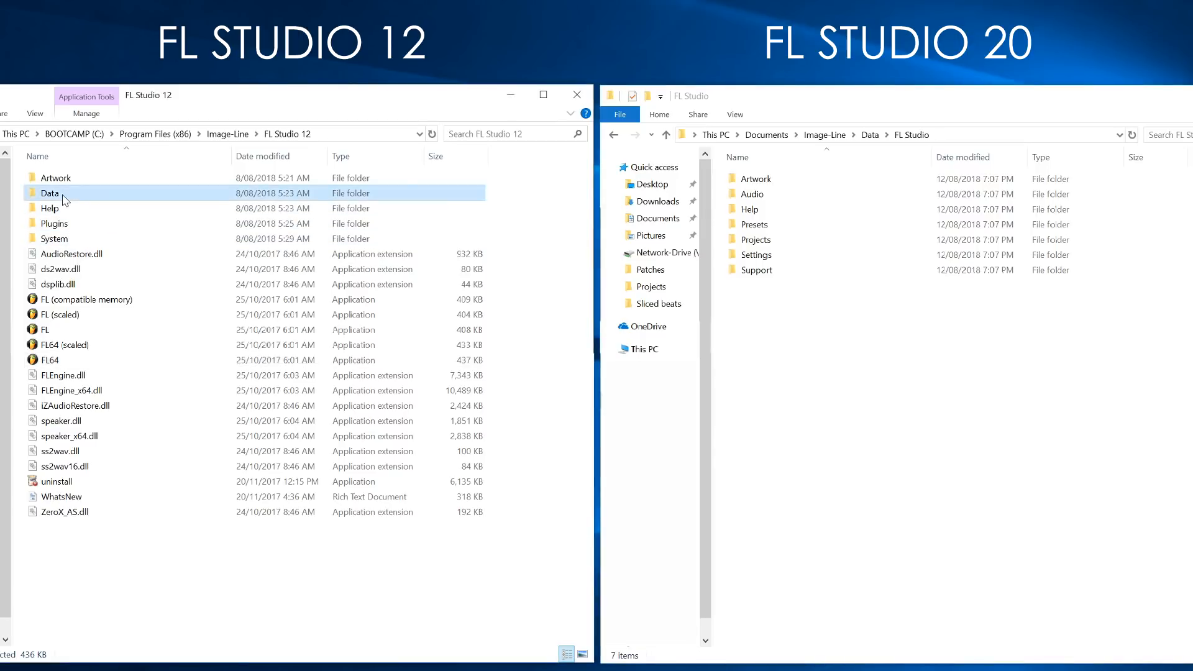
double_click(50, 192)
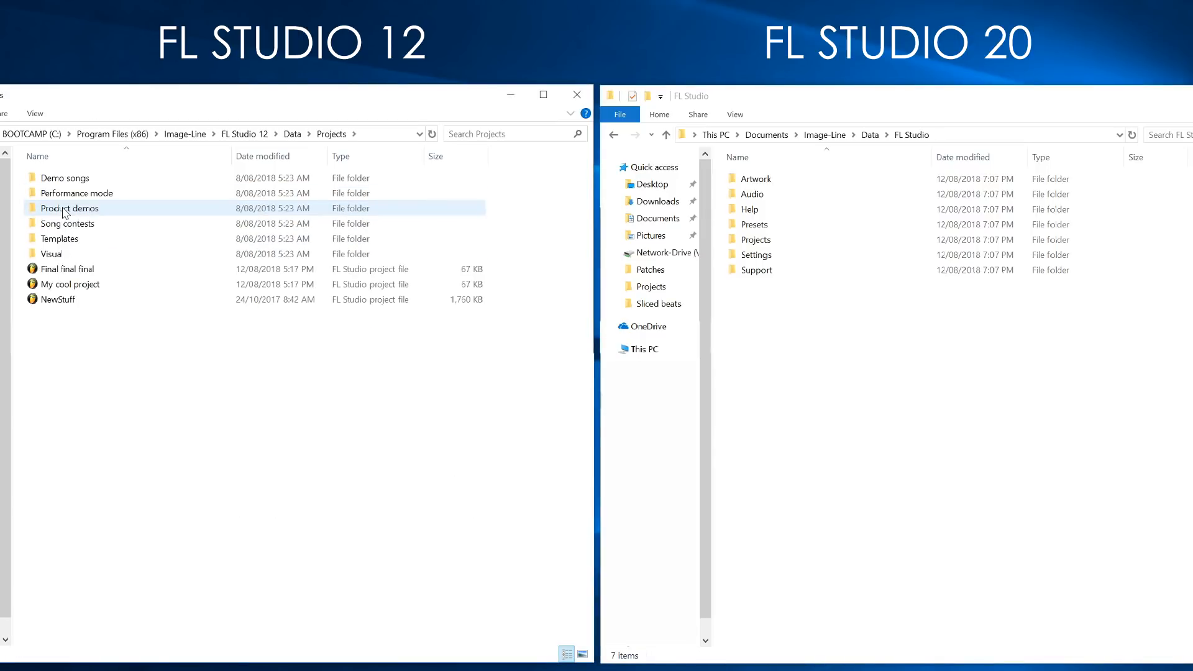
left_click(756, 240)
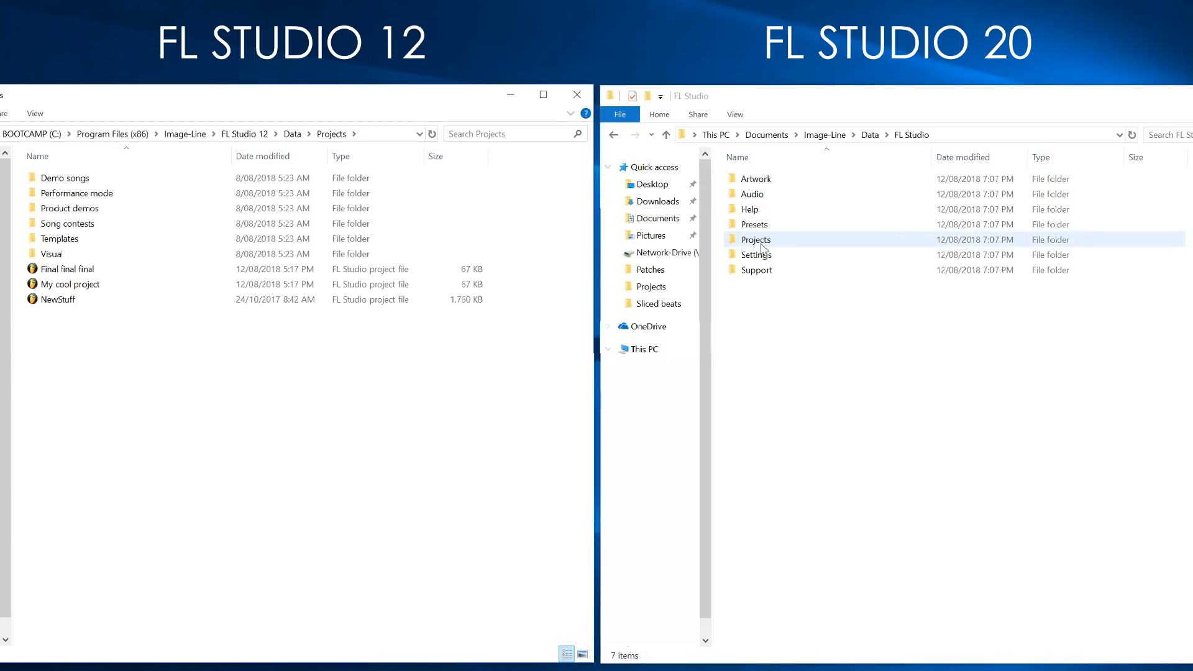
double_click(757, 239)
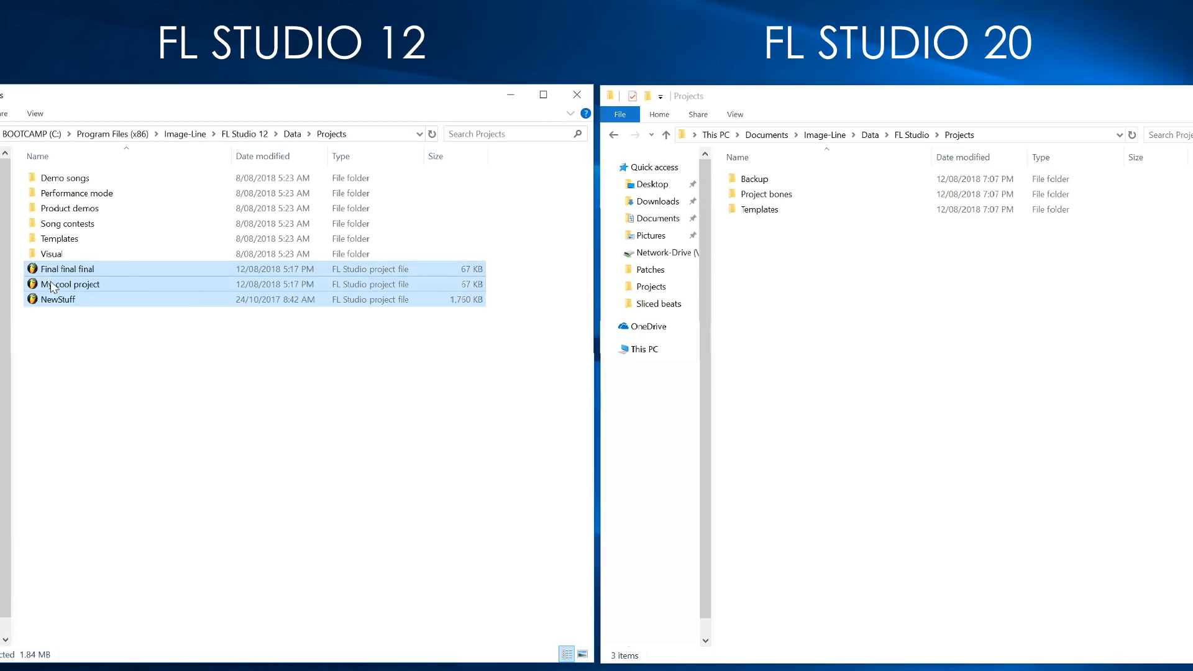
Copy the three FL Studio 12 .flp project files into FL Studio 20's Projects folder
left_click_drag(69, 284, 964, 350)
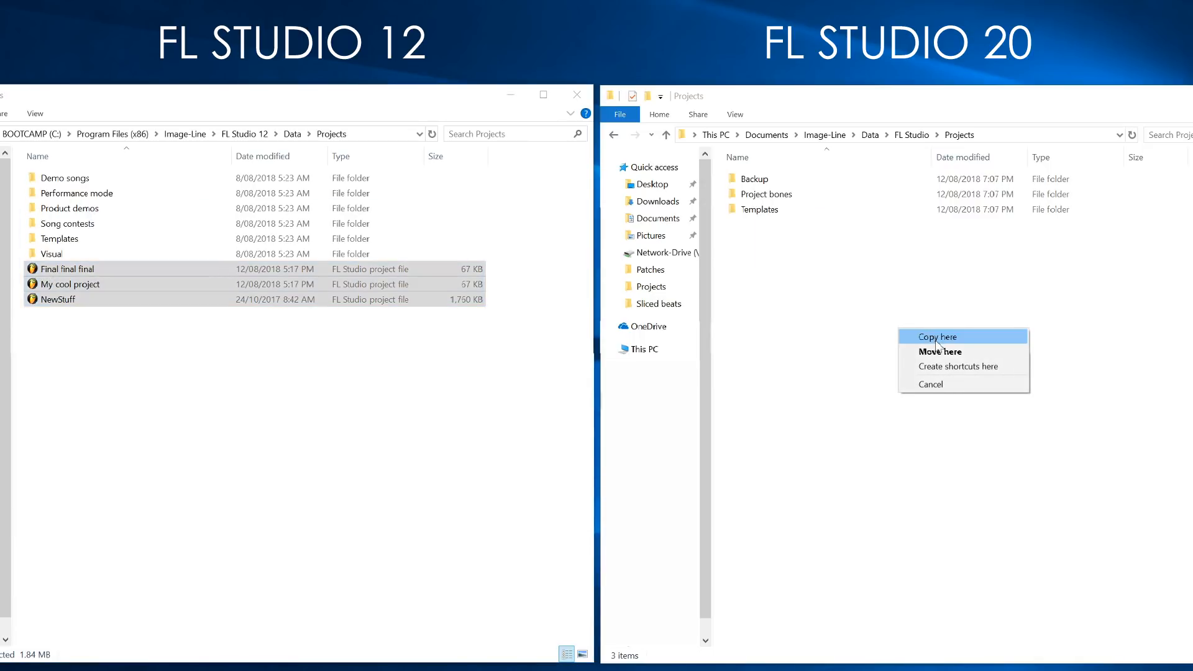
left_click(937, 337)
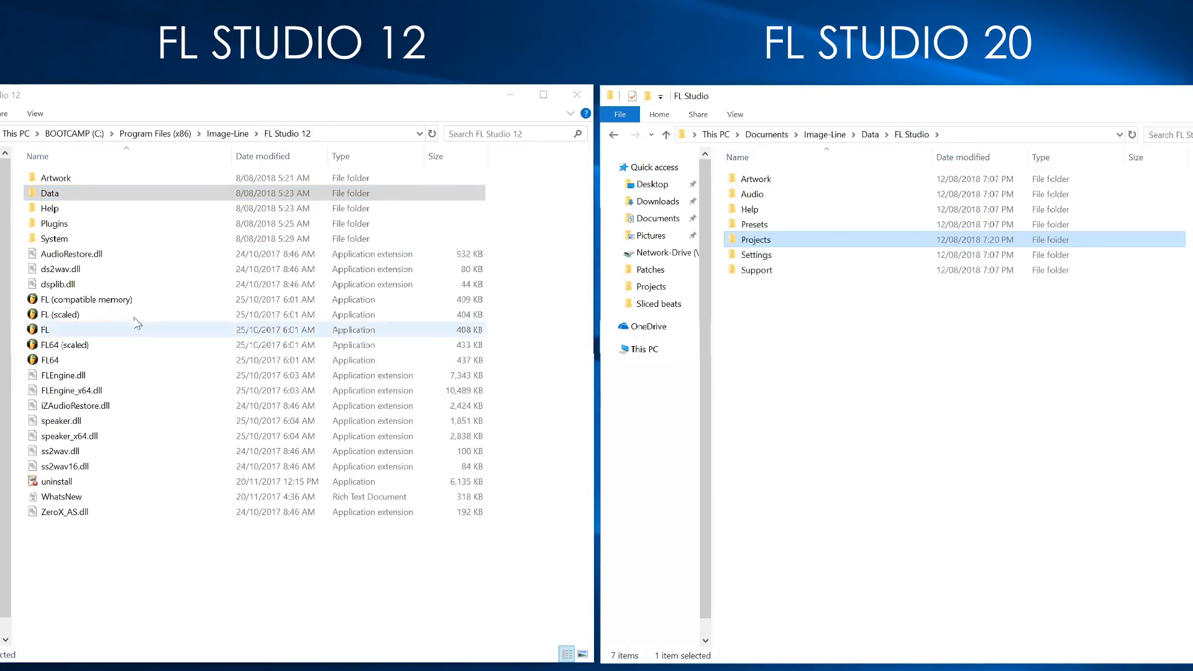
Copy the sliced beat file from Data\Patches\Sliced beats into FL Studio 20's Audio\Sliced audio folder
double_click(50, 193)
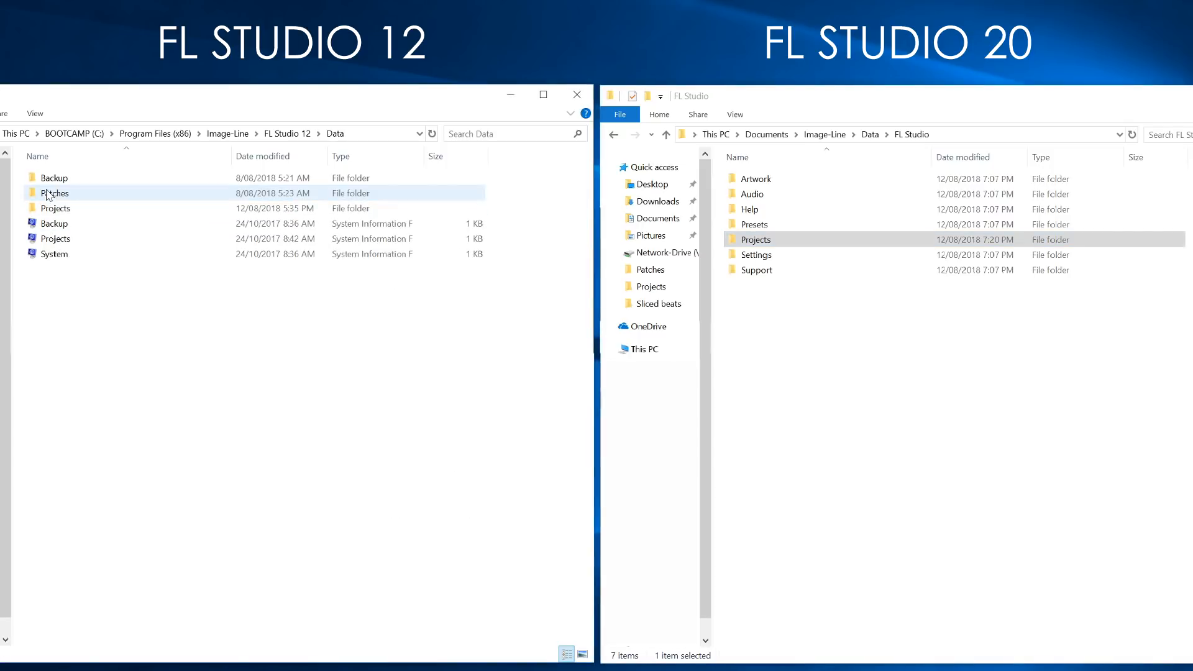
double_click(55, 192)
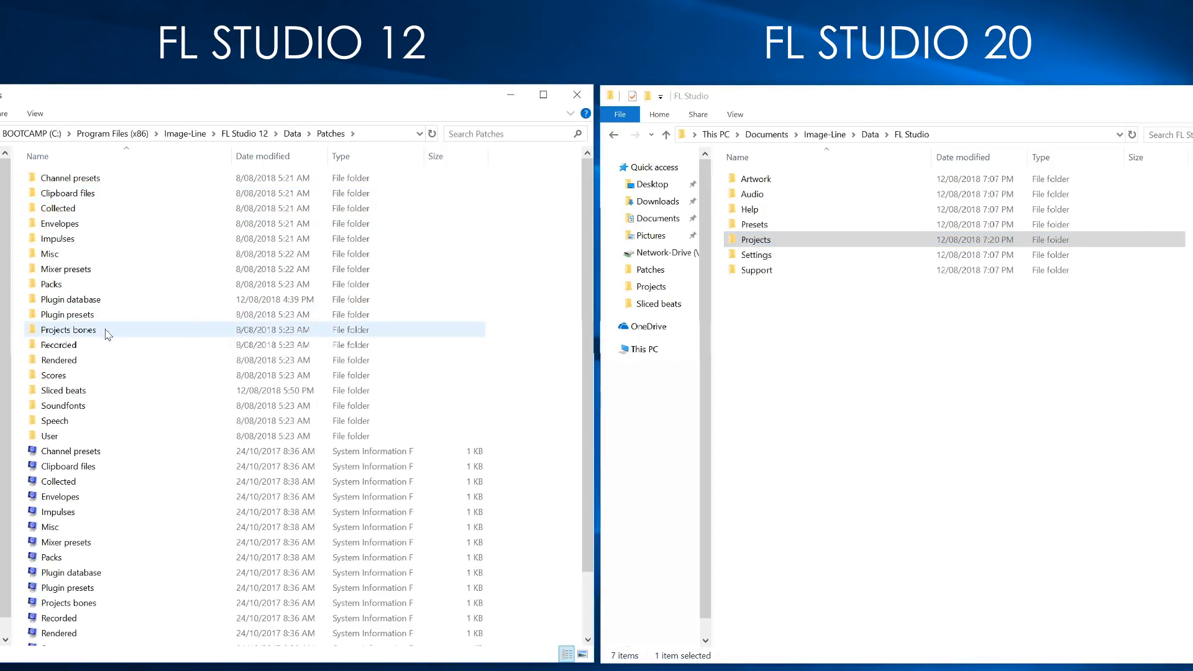
left_click(58, 345)
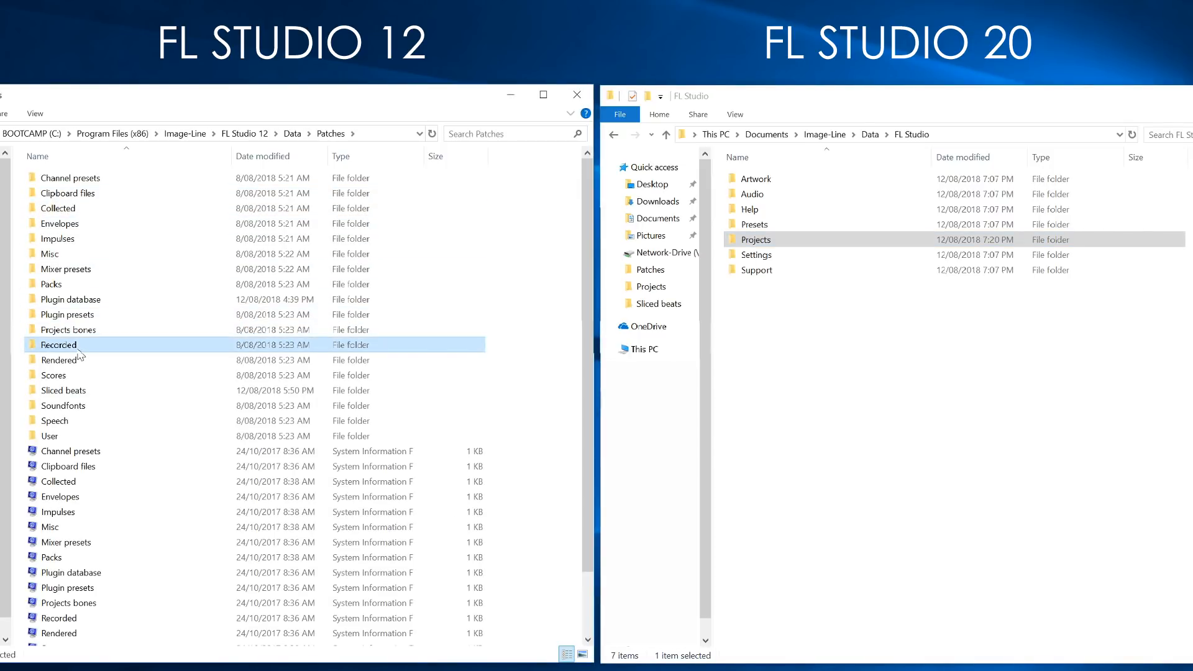
left_click(59, 360)
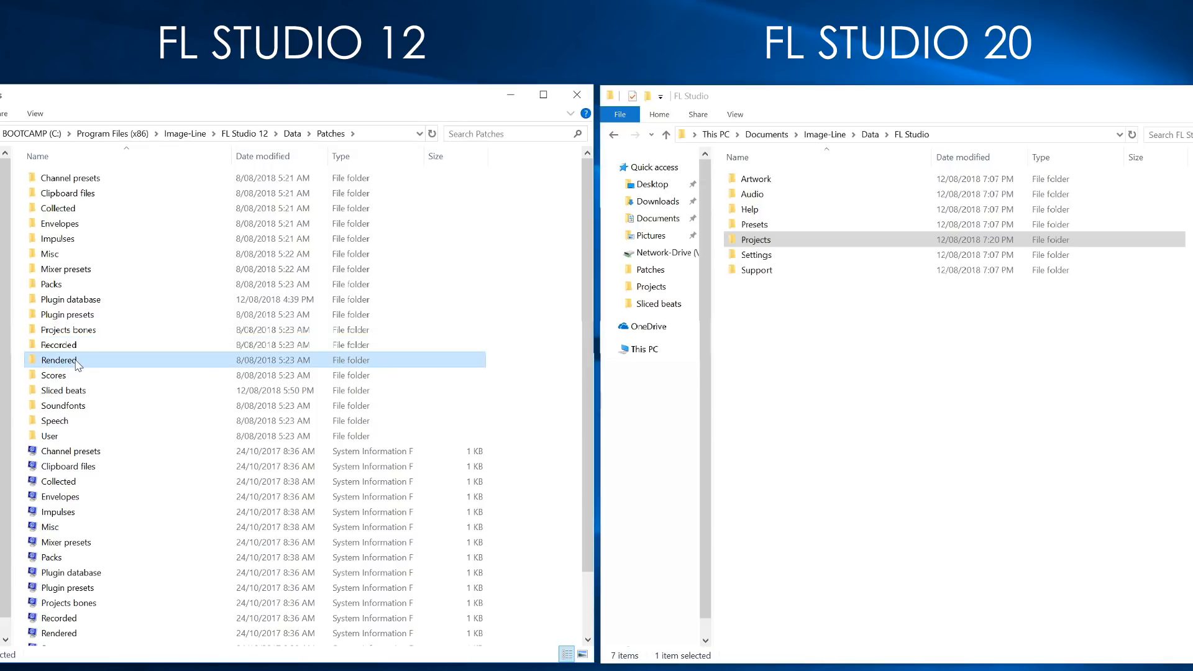
left_click(63, 390)
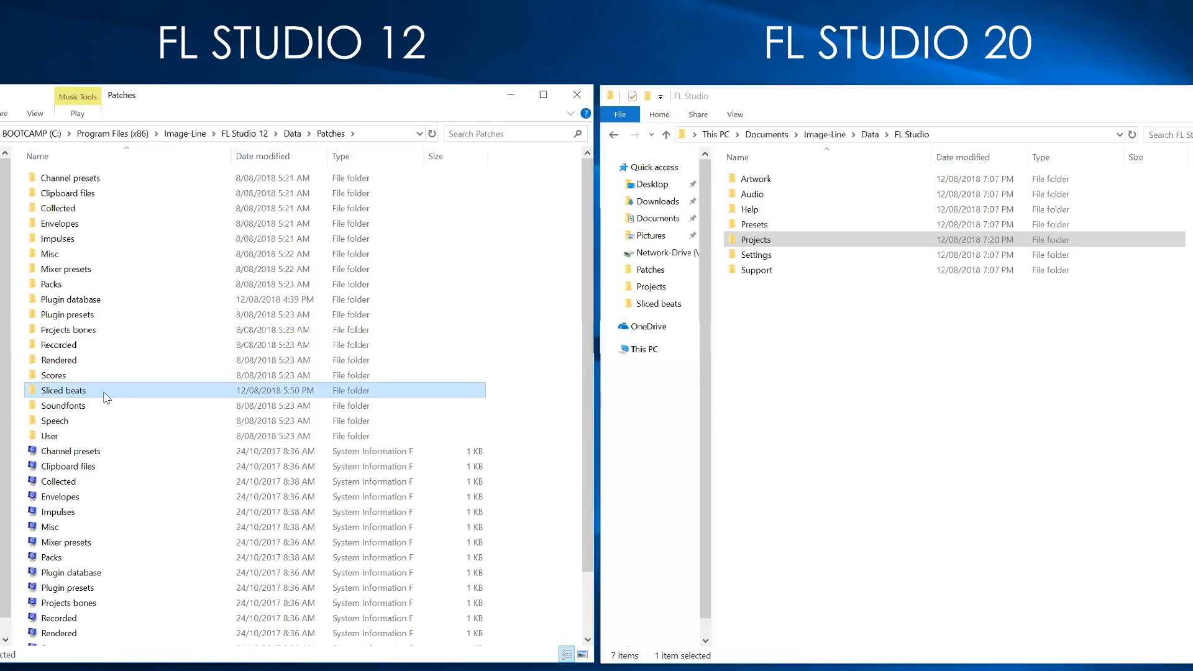
double_click(753, 194)
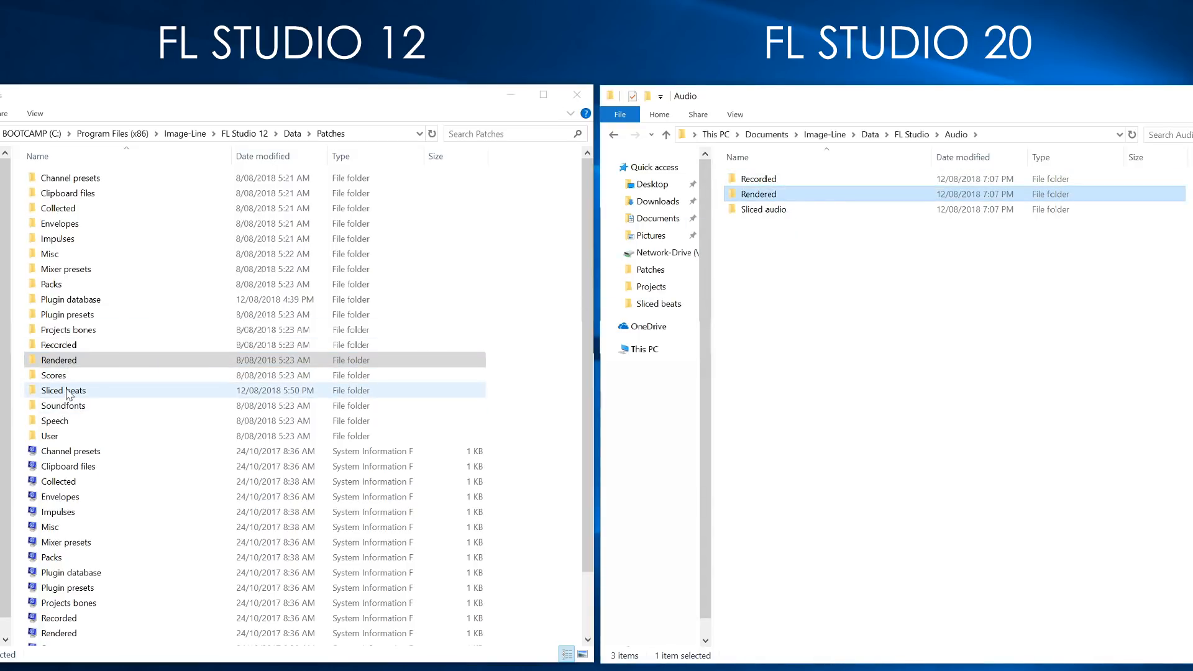
double_click(64, 390)
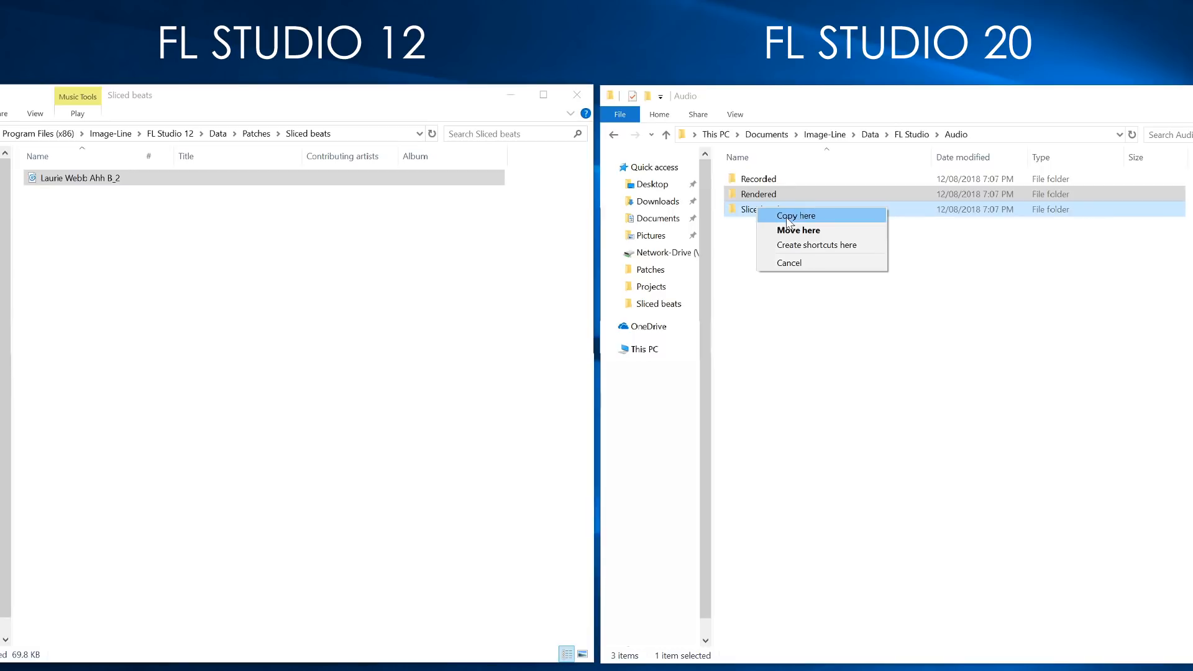
left_click(795, 215)
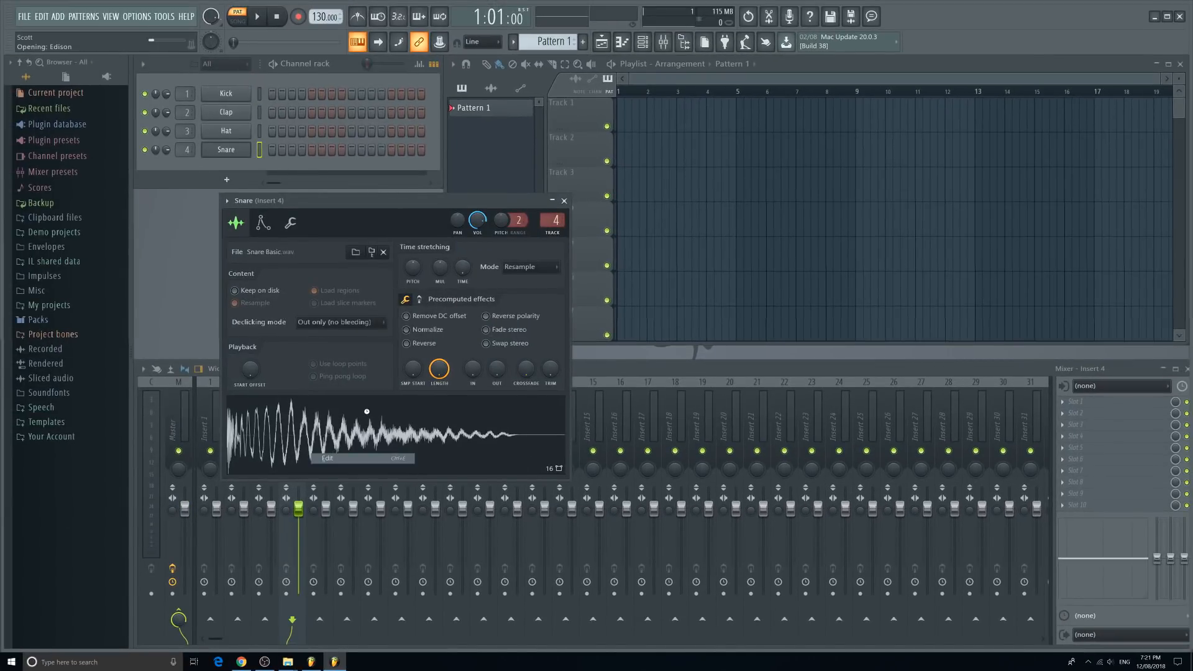
left_click(327, 458)
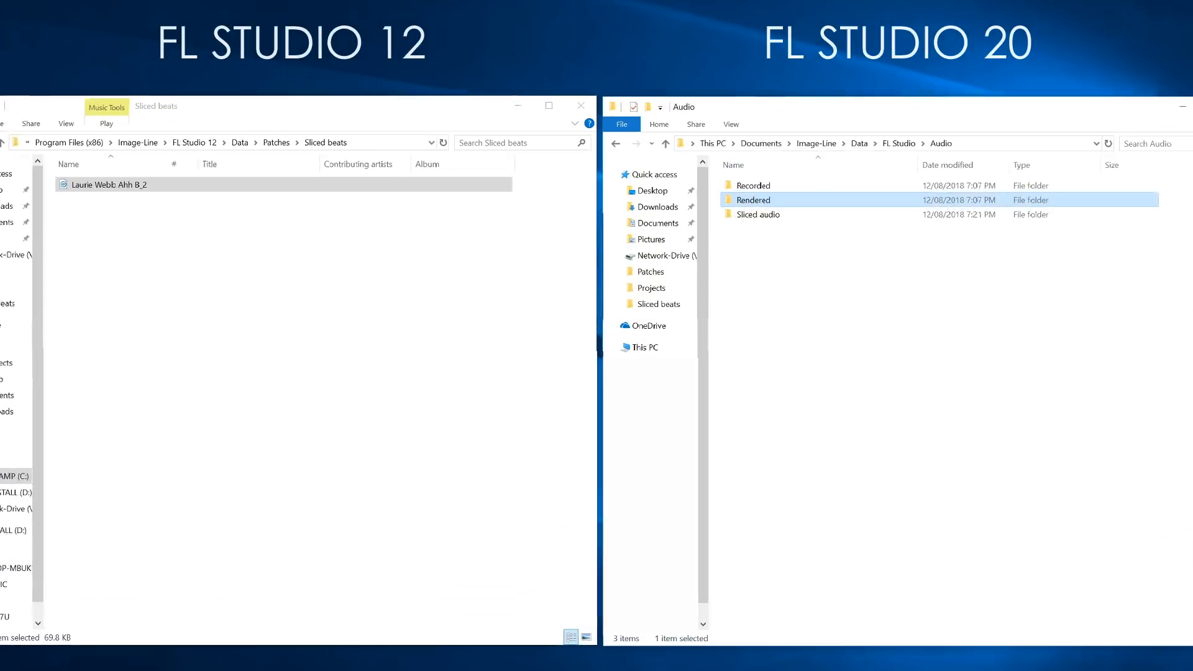
Navigate back up to the top-level FL Studio 12 and FL Studio 20 folders
double_click(758, 213)
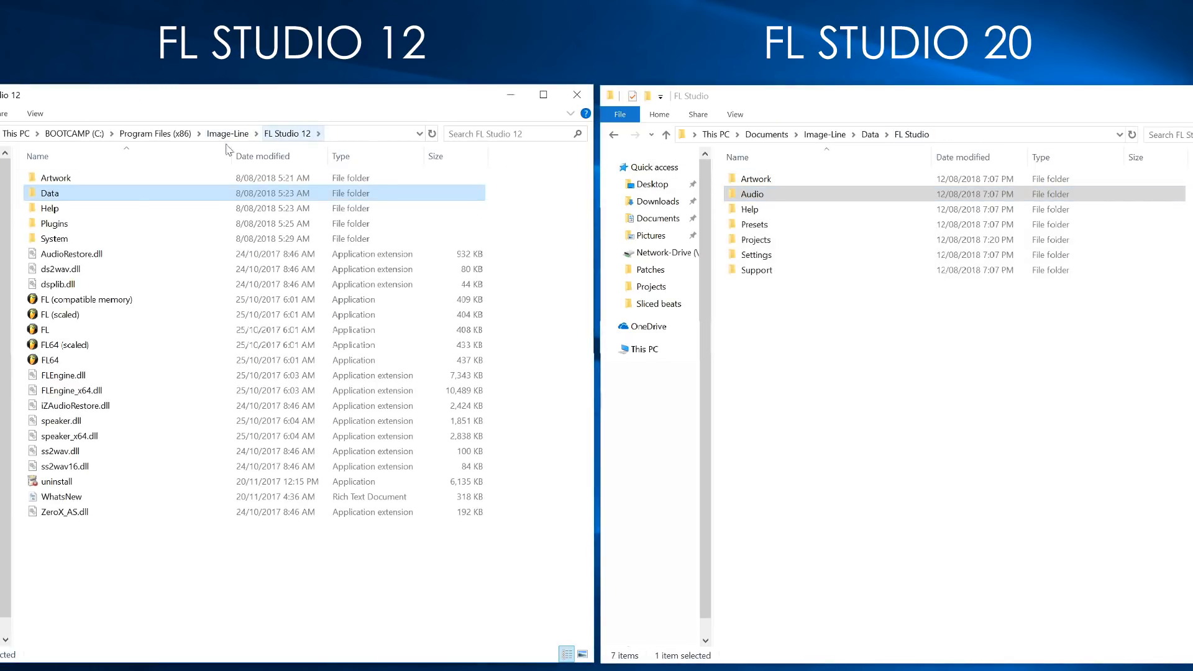
mouse_move(61, 238)
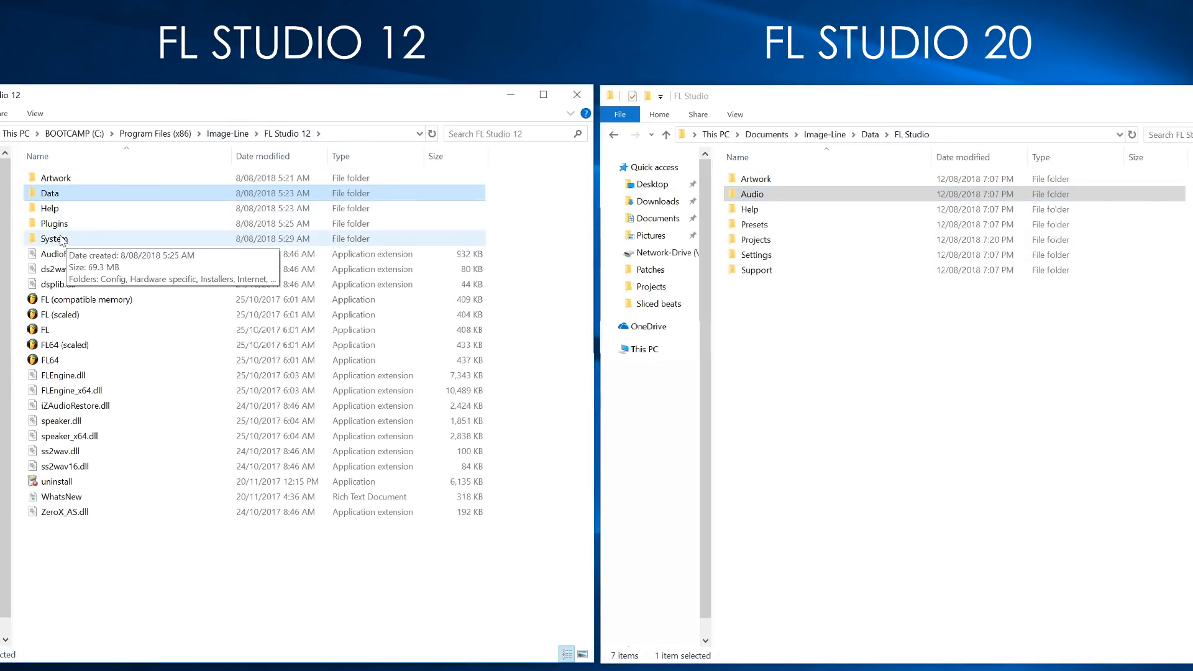
Copy FL Studio 12's System\Config Mapping folder into FL Studio 20's Settings folder
double_click(55, 238)
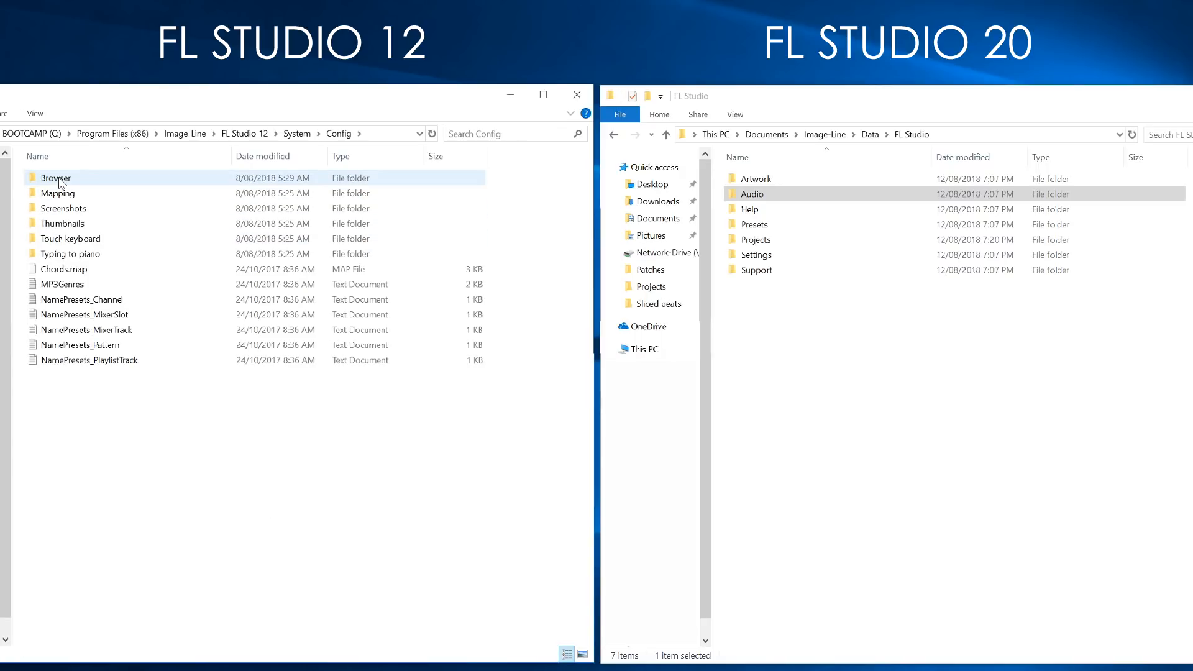
left_click(57, 193)
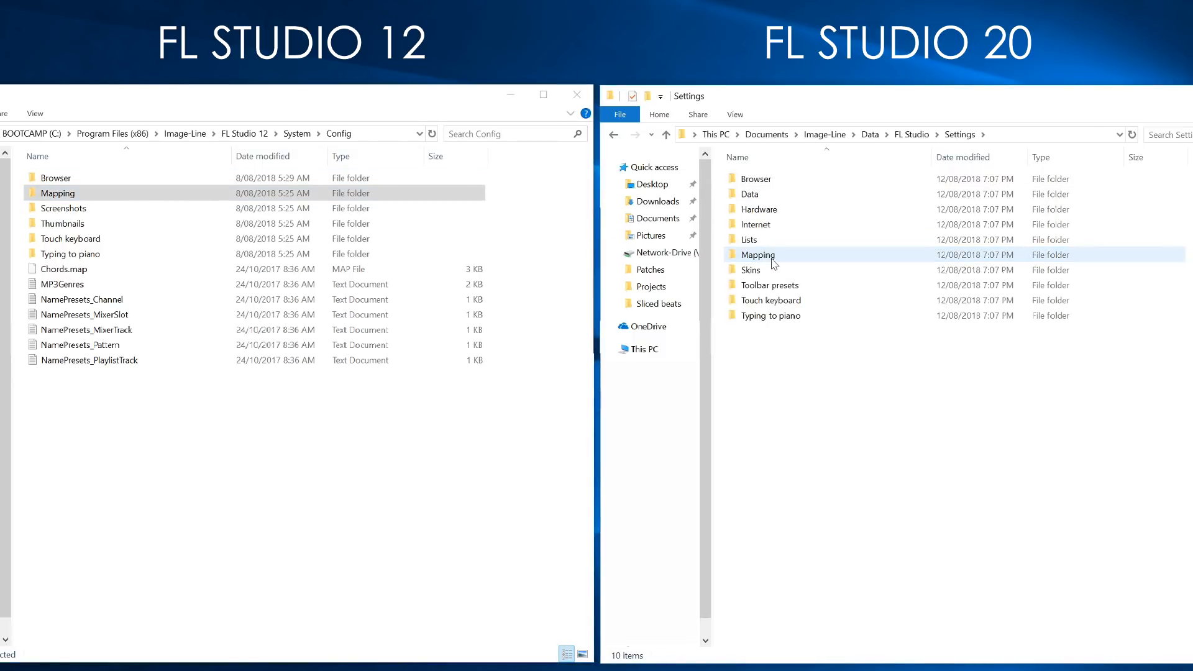
mouse_move(788, 257)
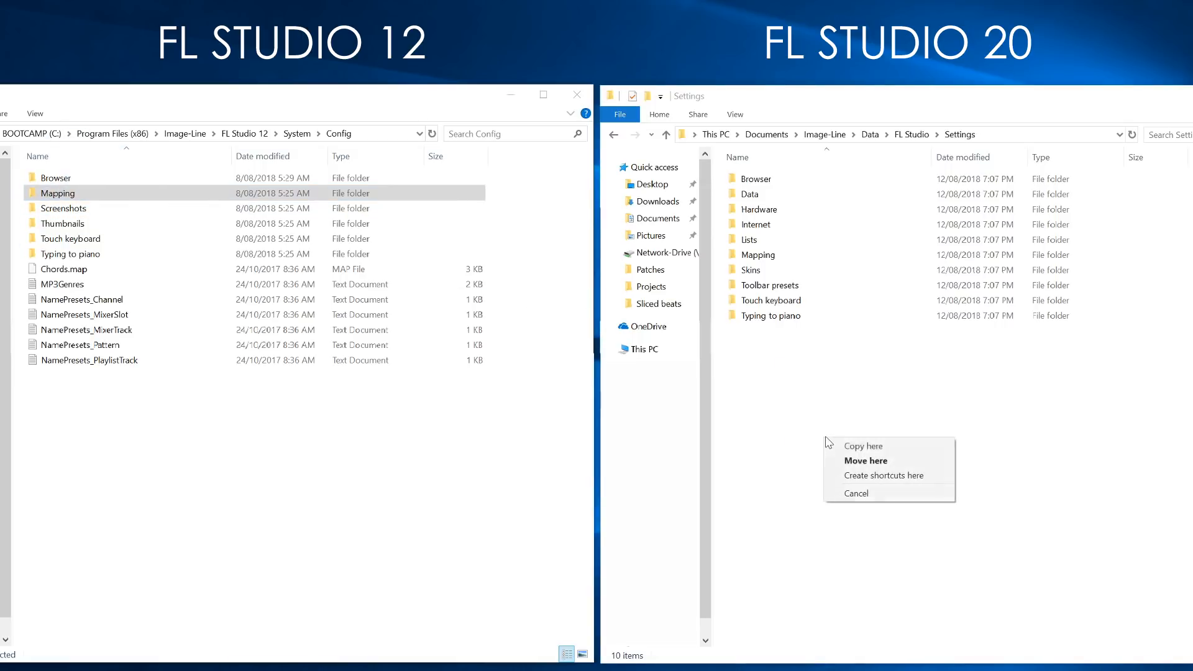
left_click(865, 460)
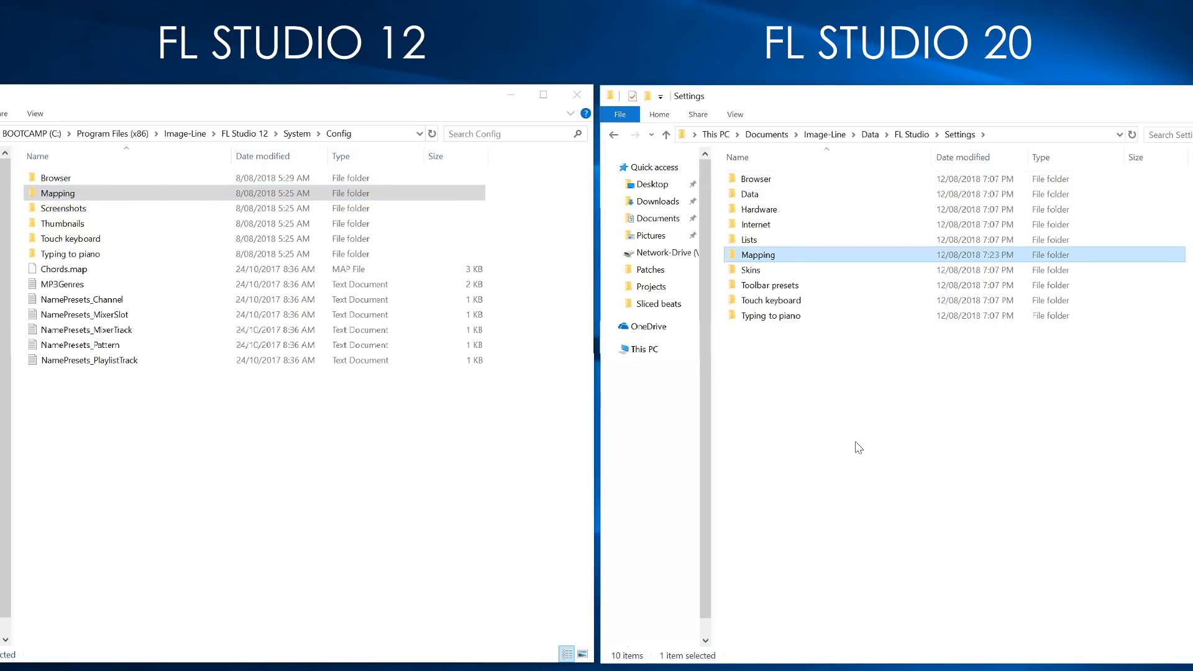
mouse_move(896, 419)
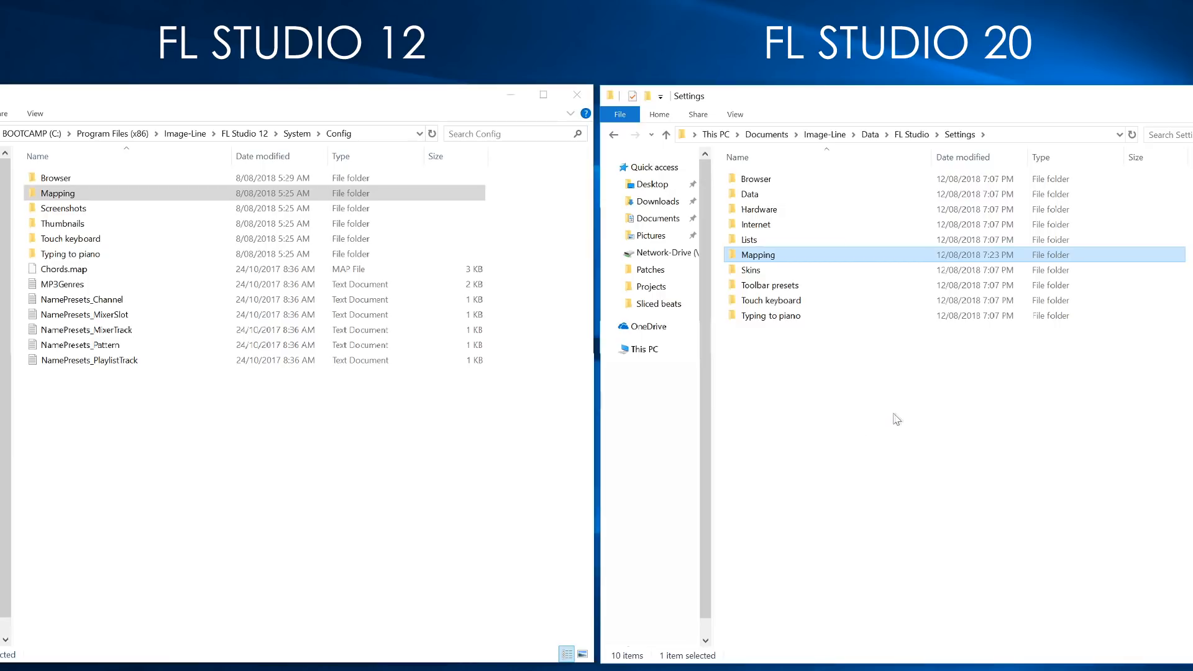
left_click(83, 314)
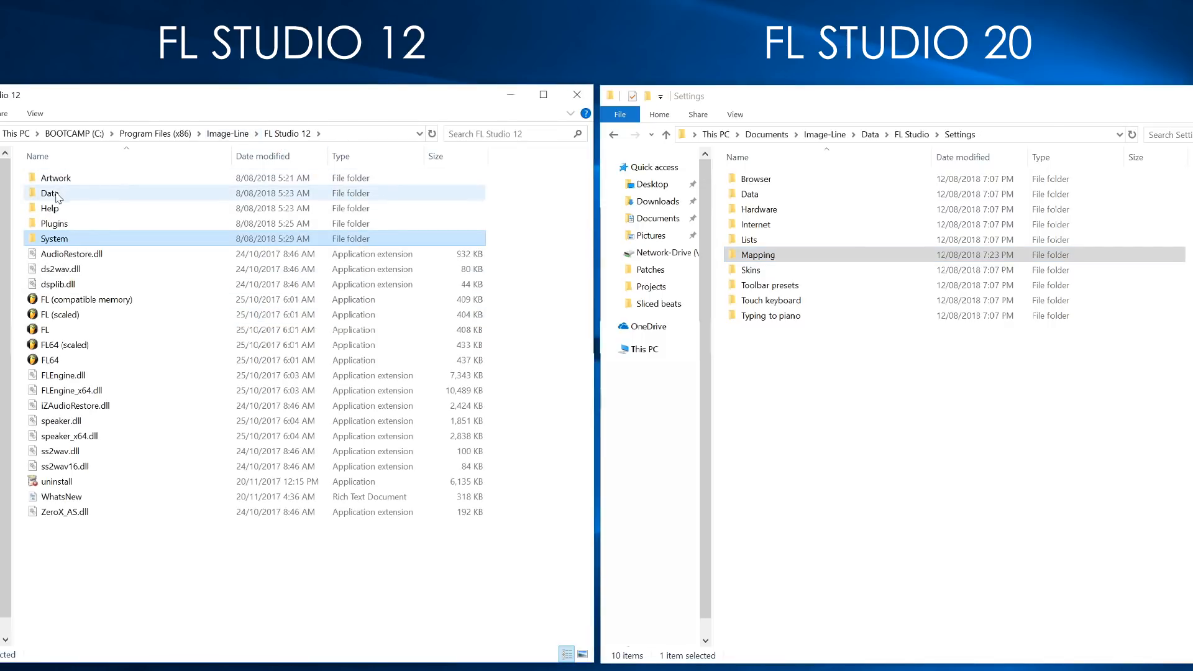
Copy FL Studio 12's Data\Patches Plugin database folder into FL Studio 20's Presets folder
double_click(51, 193)
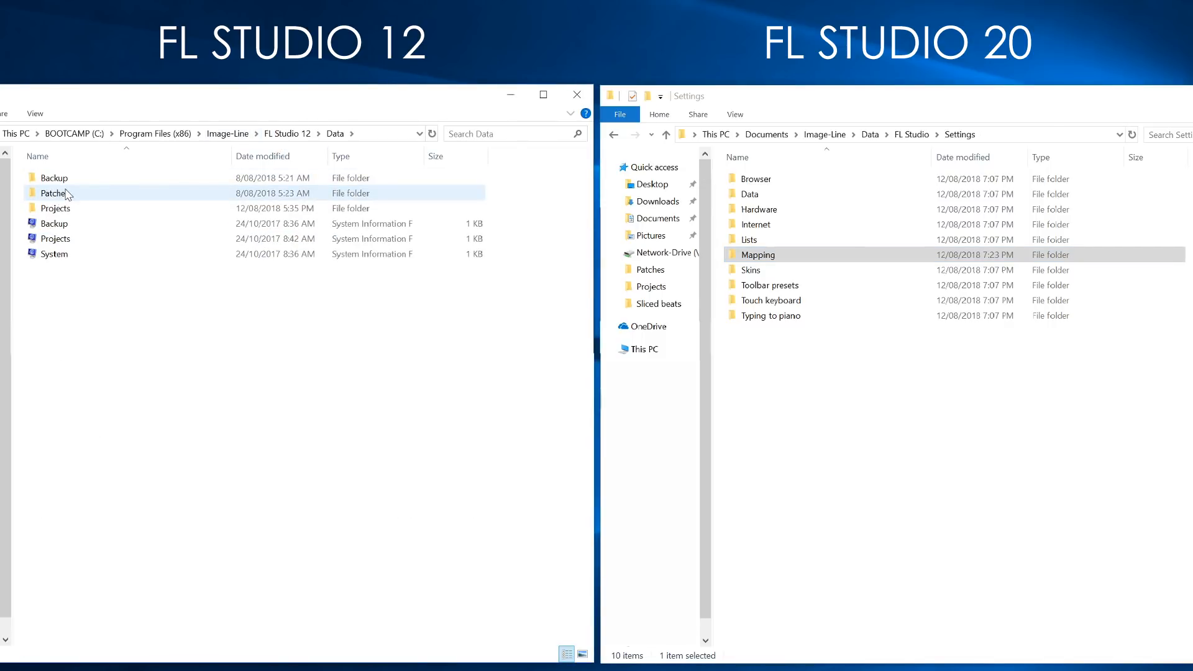
double_click(53, 192)
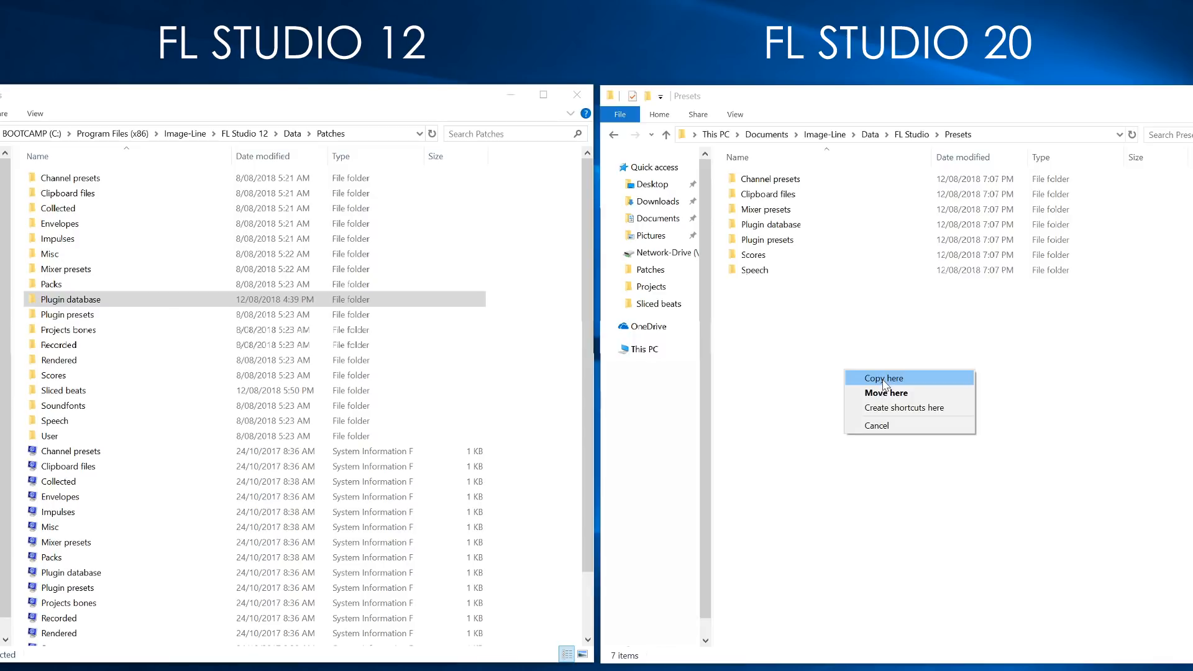
left_click(883, 378)
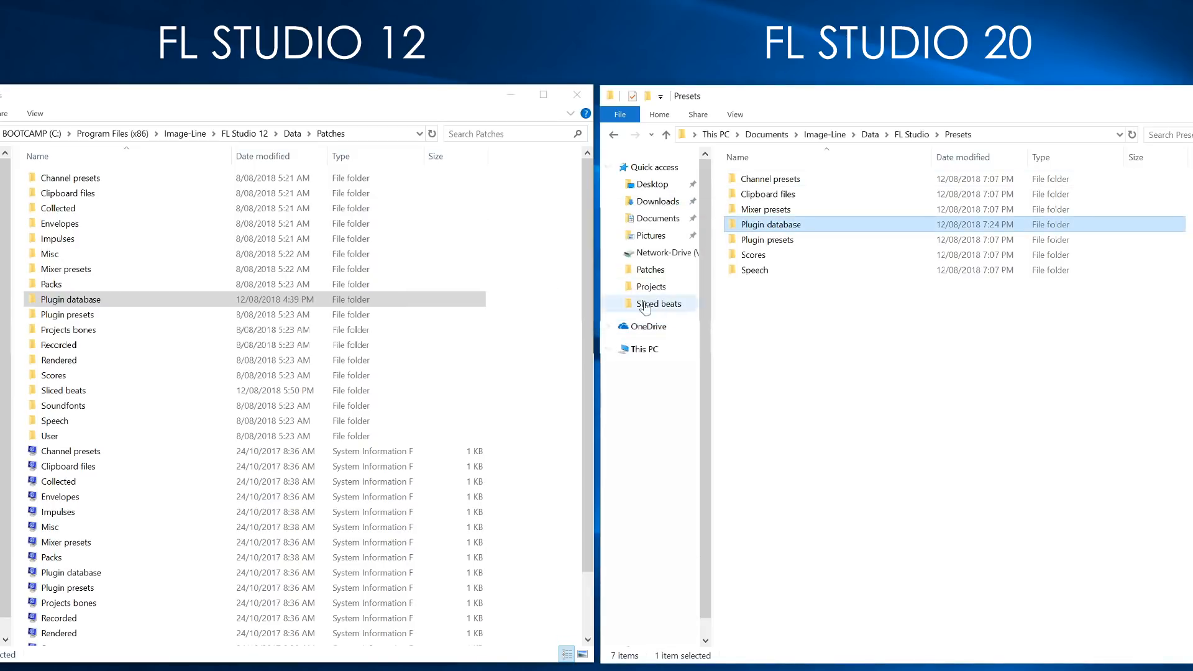
mouse_move(857, 366)
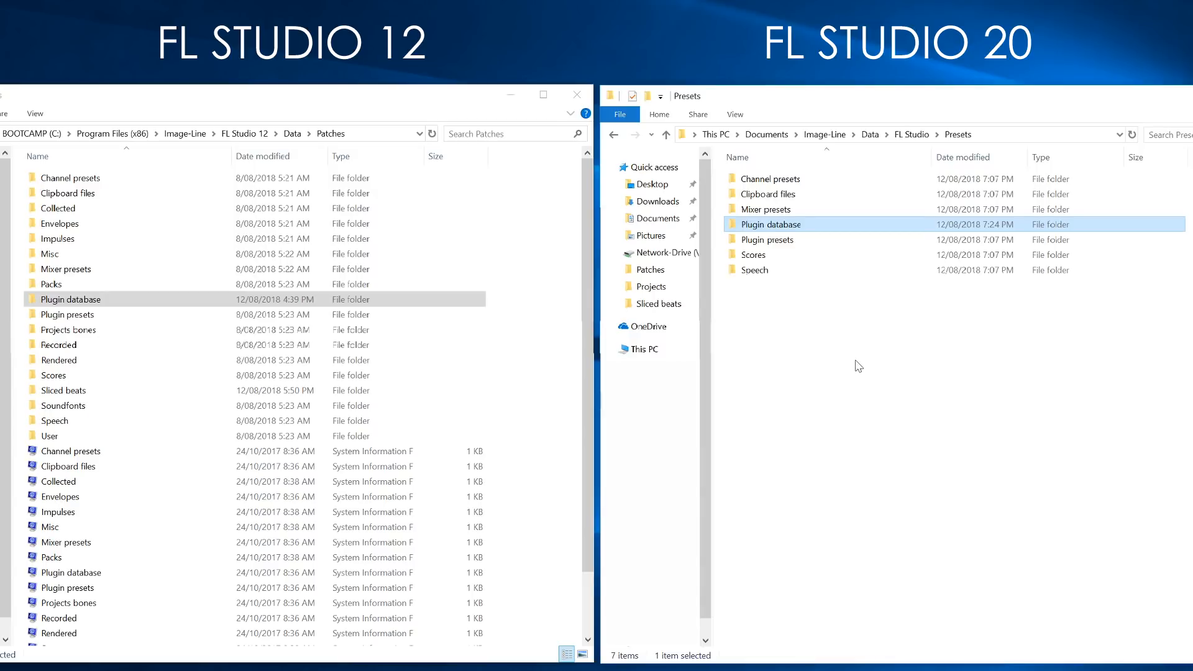
mouse_move(846, 363)
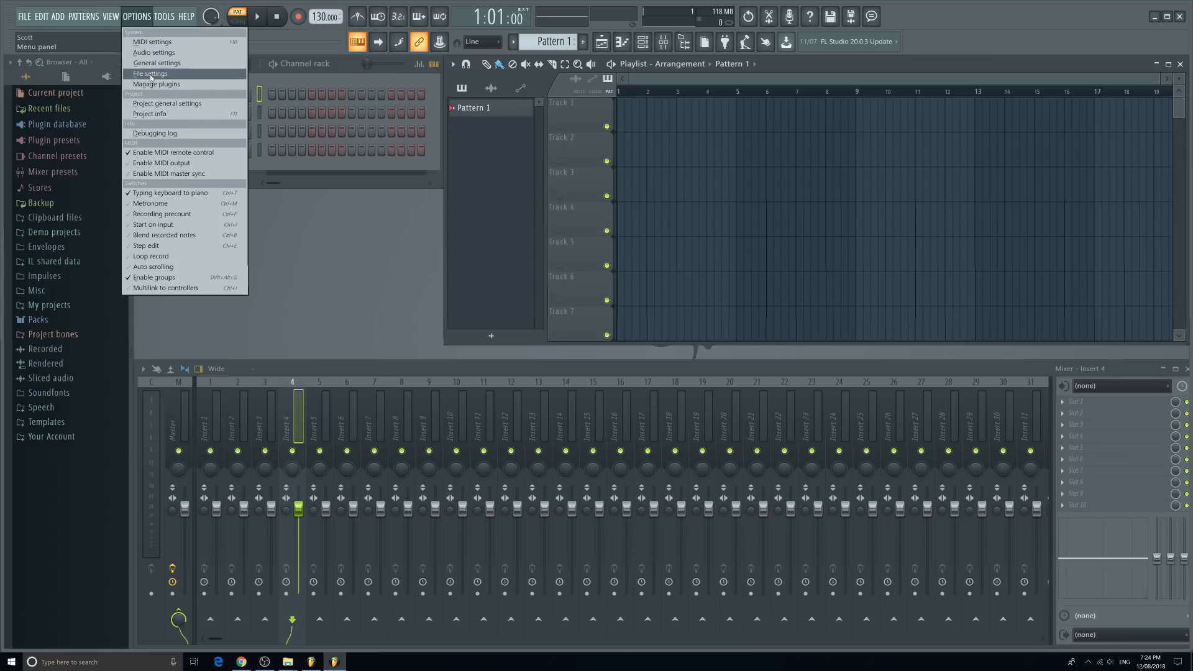
left_click(156, 83)
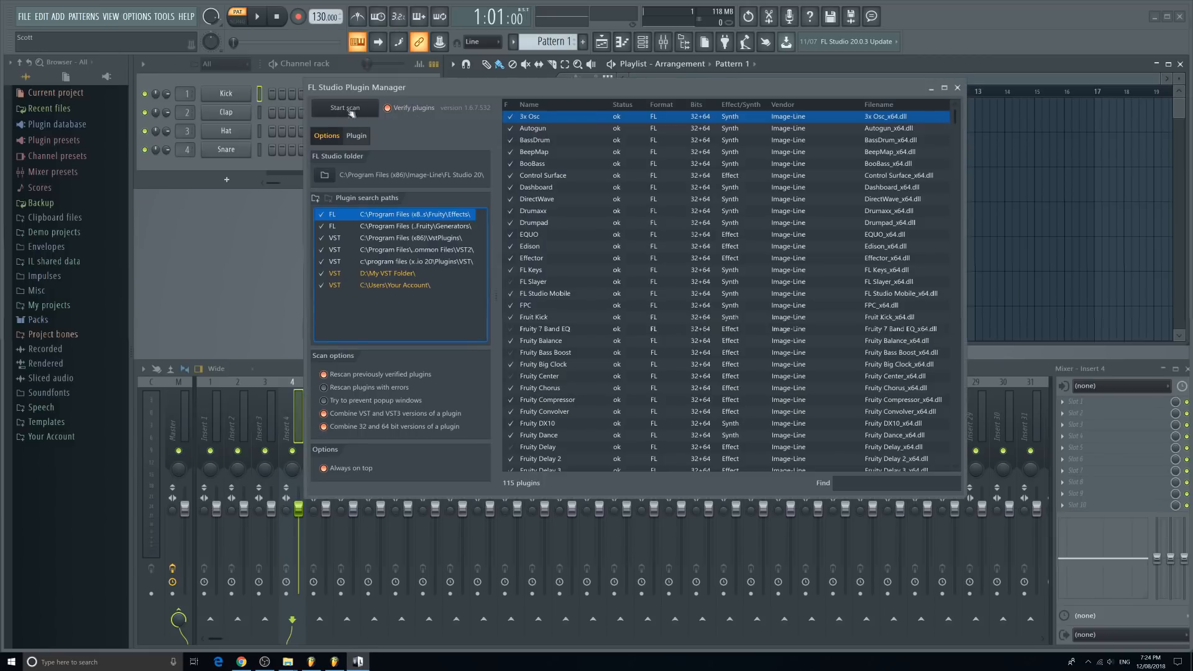
scroll("down", 3)
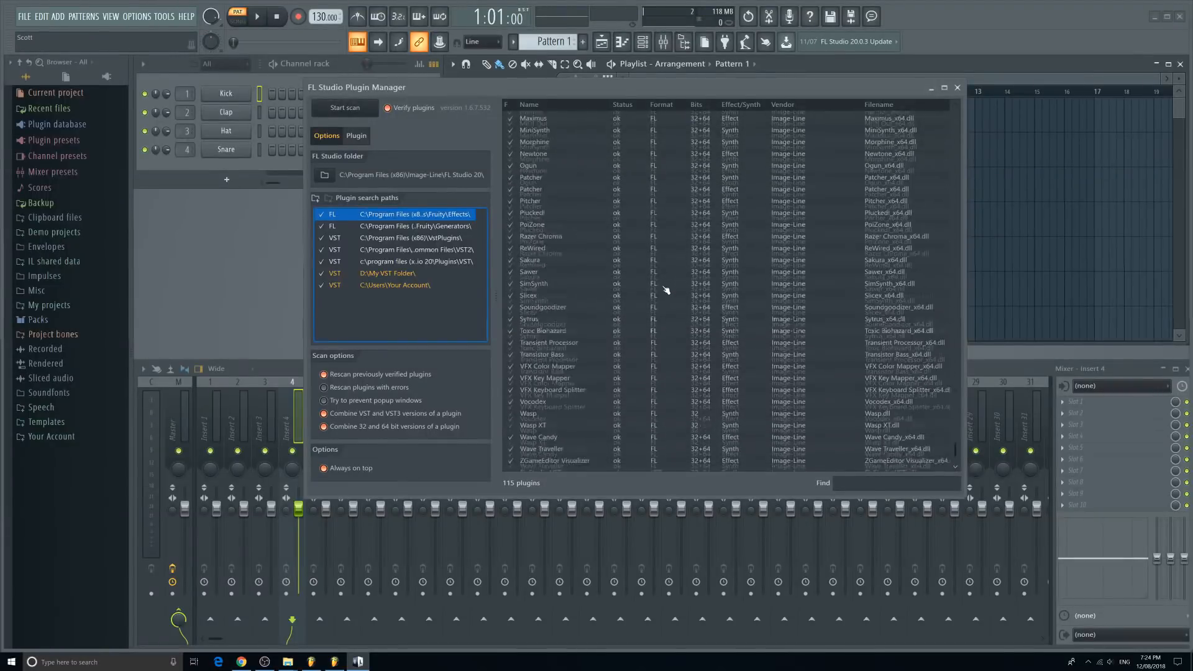
scroll("down", 3)
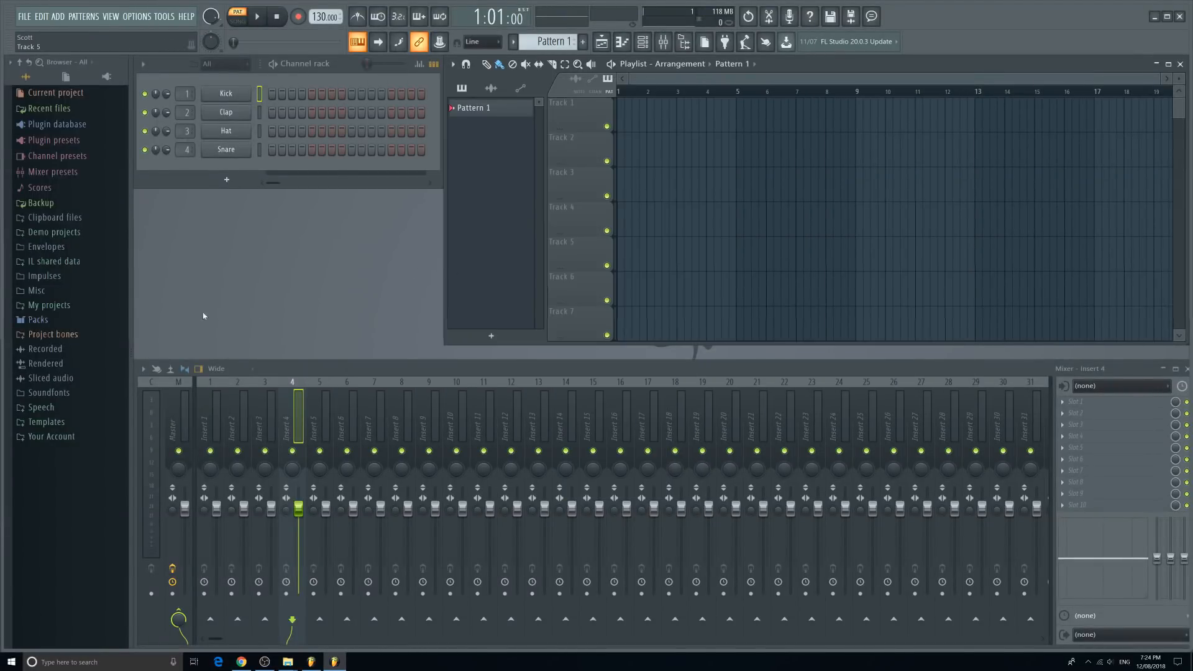
left_click(49, 305)
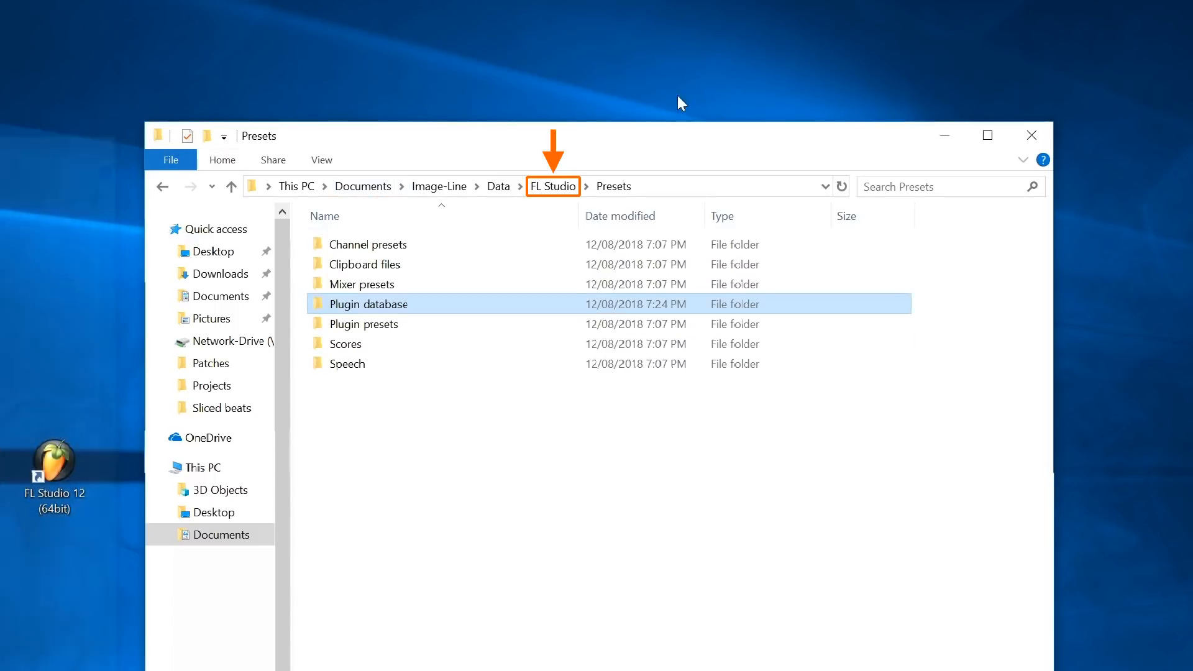
mouse_move(847, 108)
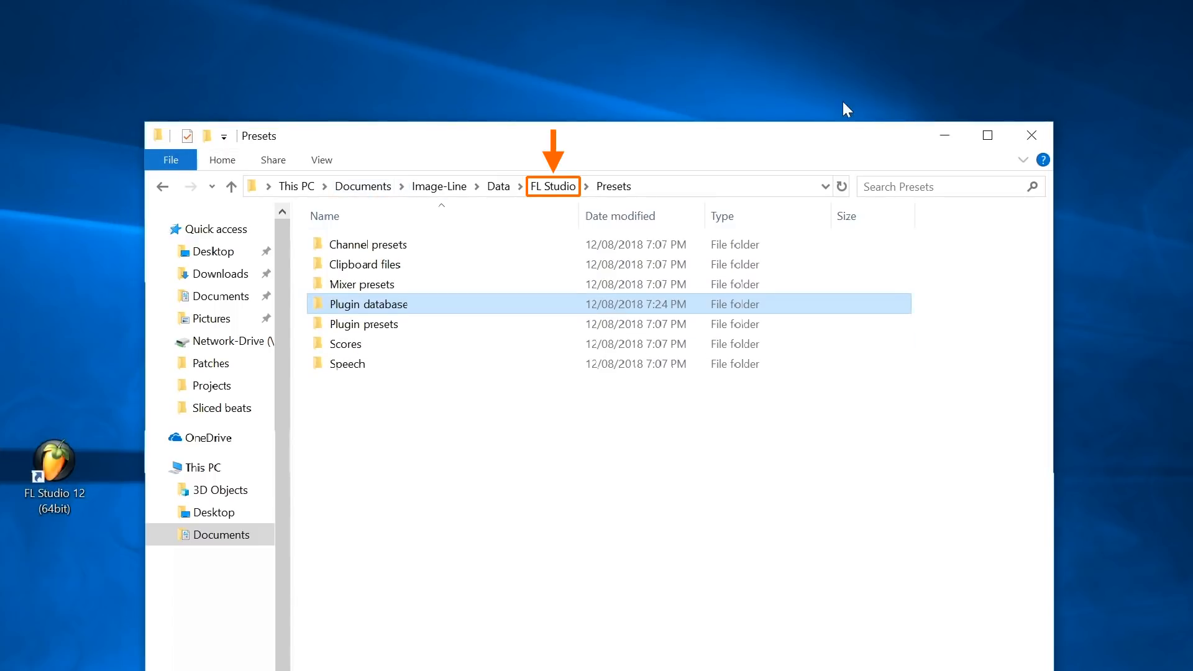